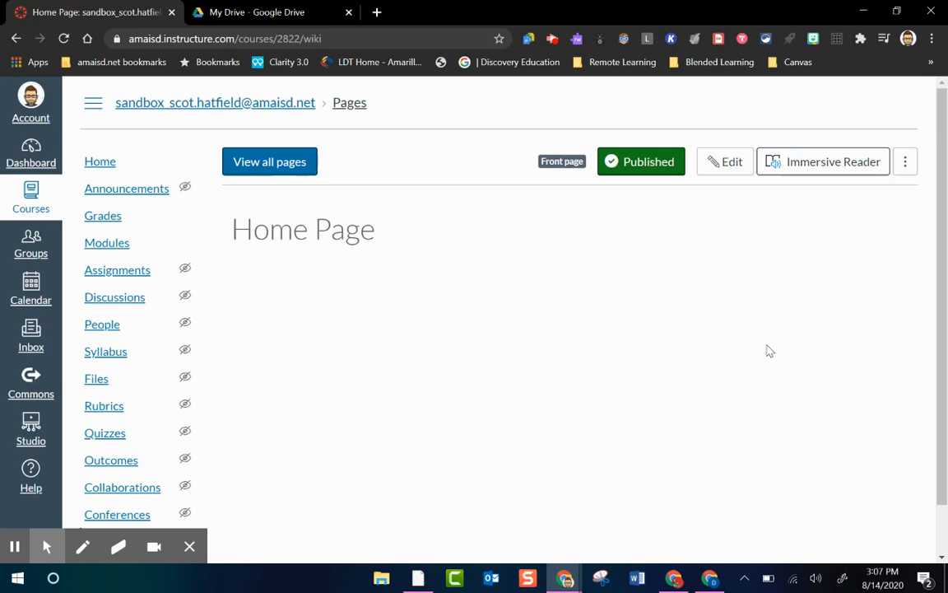
pyautogui.moveTo(514, 277)
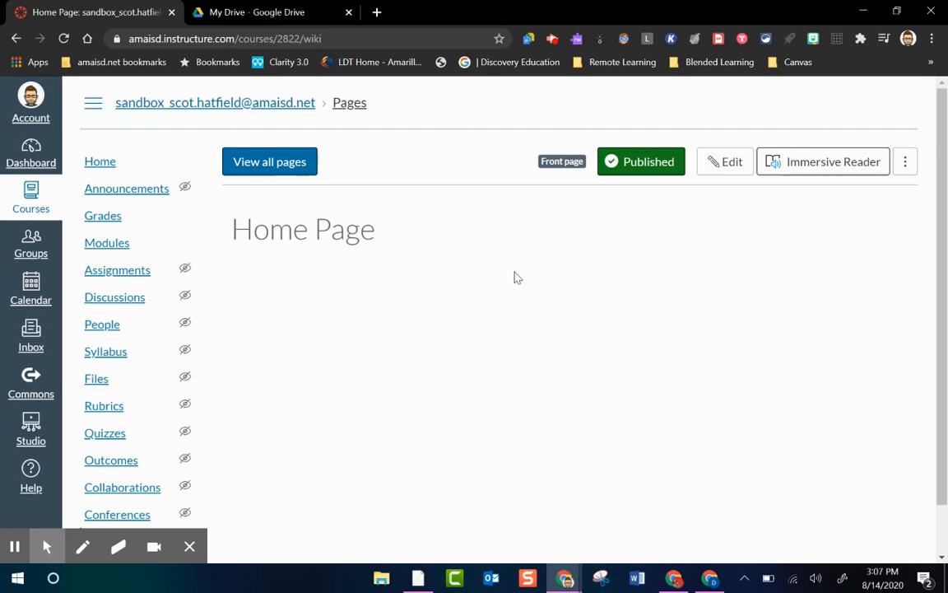
pyautogui.moveTo(179, 79)
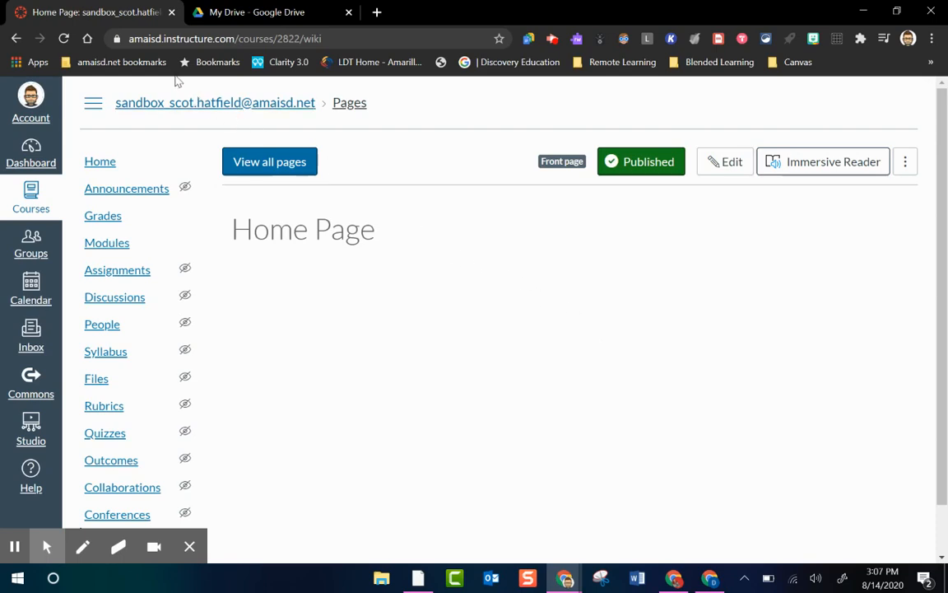
# From Google Drive, create a new blank Google Drawings file via New > More
pyautogui.click(251, 12)
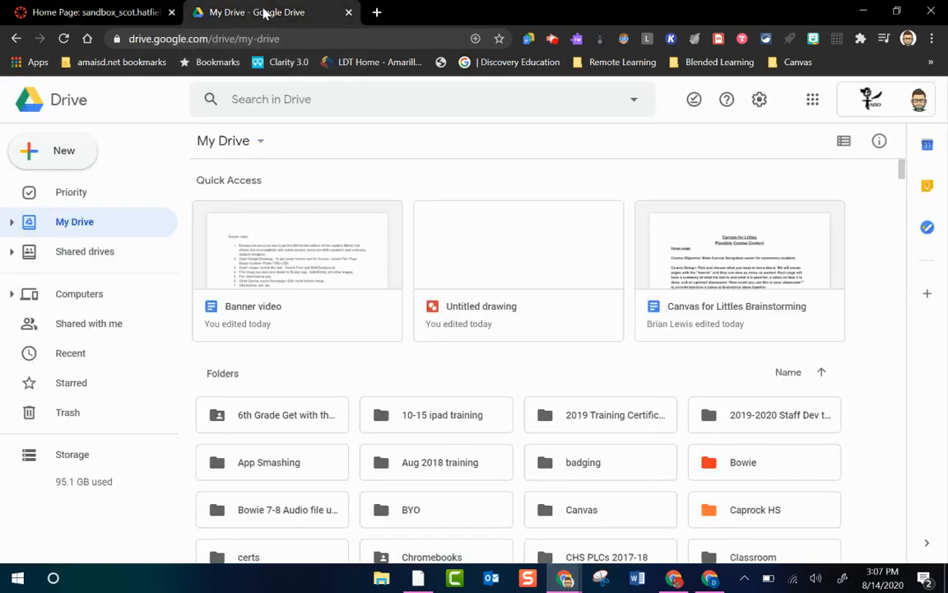
pyautogui.click(53, 152)
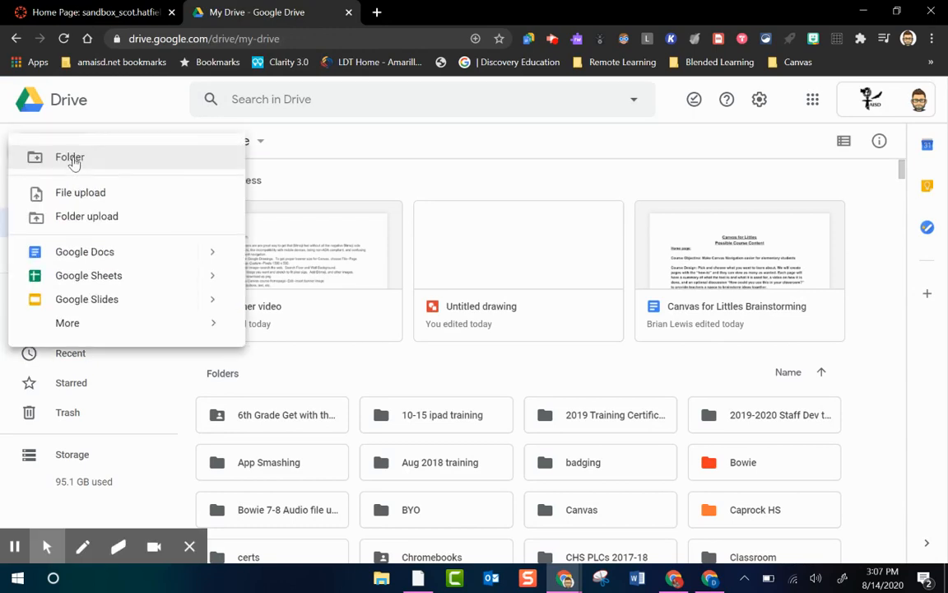
pyautogui.click(68, 323)
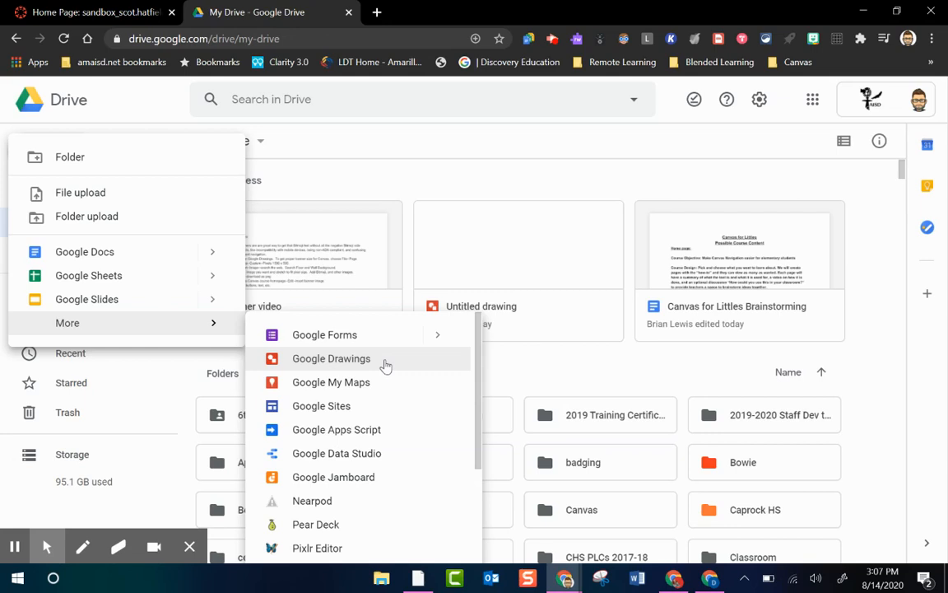
pyautogui.click(331, 359)
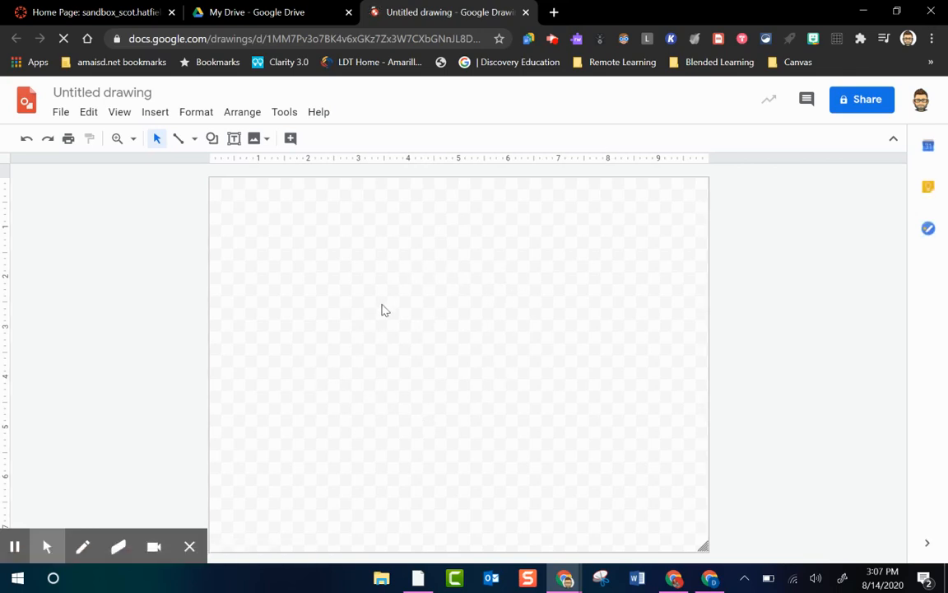
pyautogui.moveTo(403, 349)
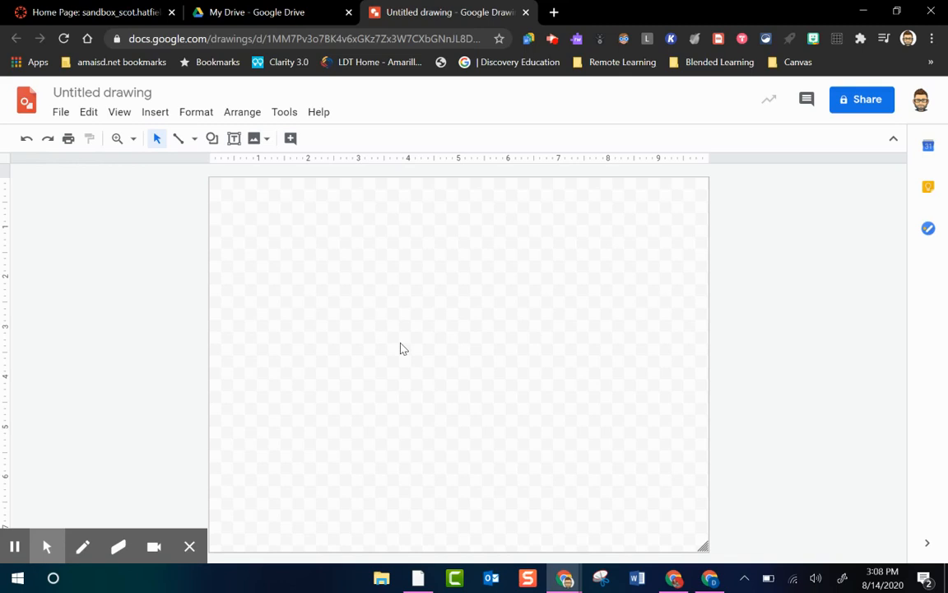
pyautogui.moveTo(271, 283)
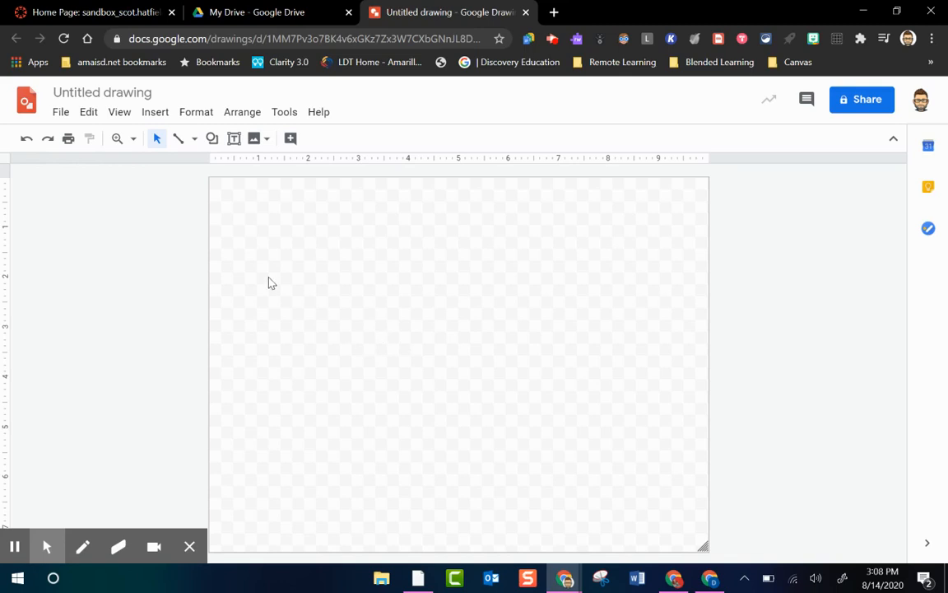
# In Page setup, choose a Custom page size measured in pixels
pyautogui.click(60, 112)
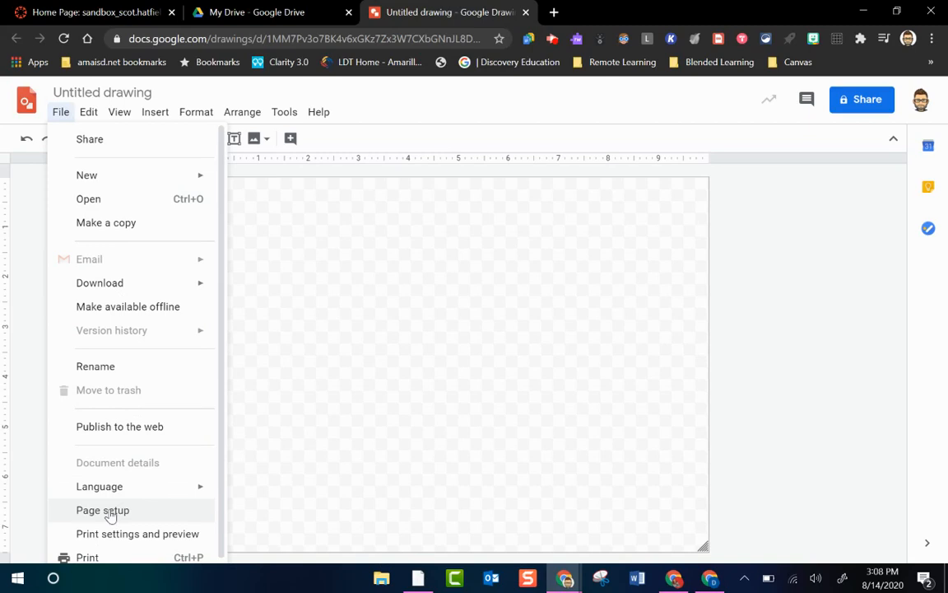
pyautogui.click(102, 510)
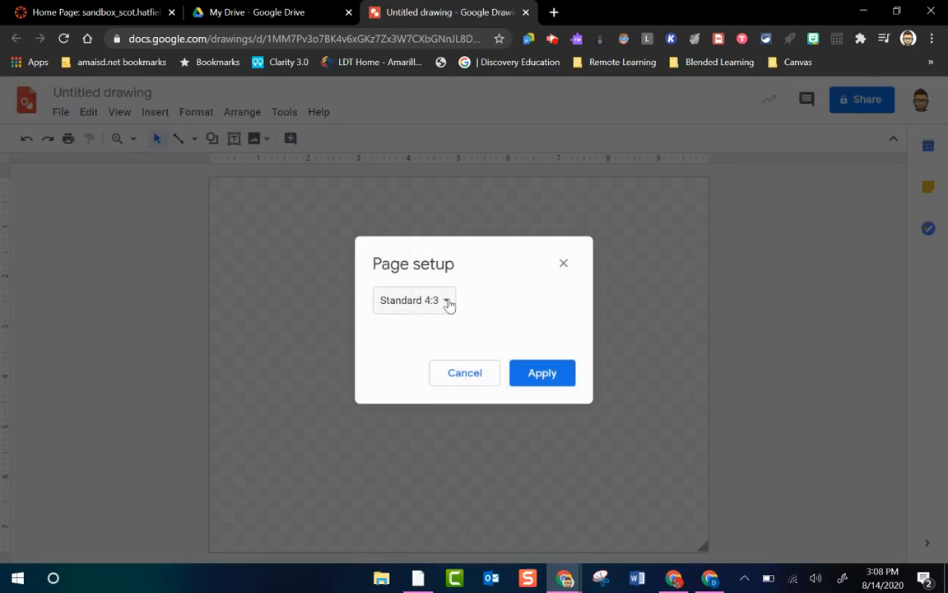
pyautogui.click(415, 300)
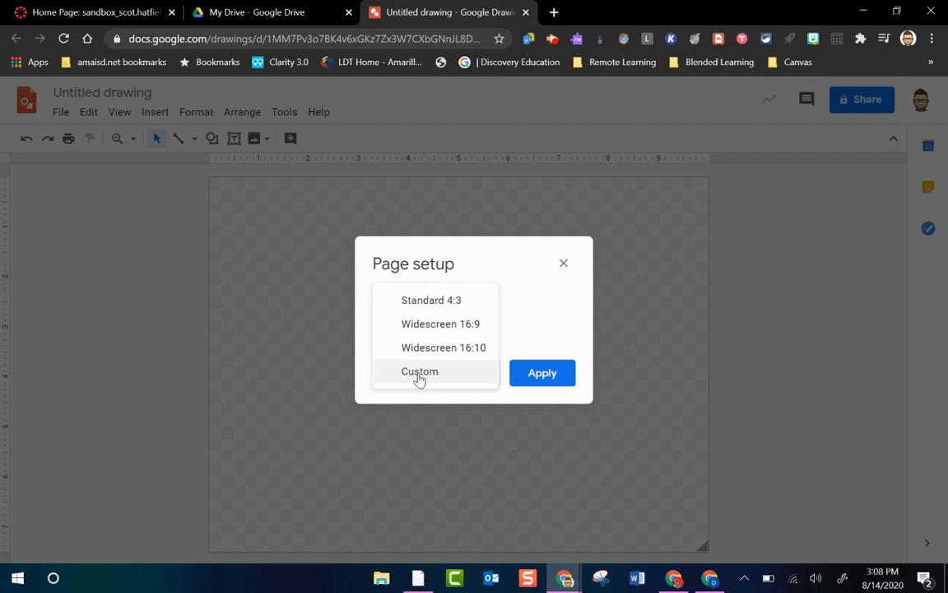
pyautogui.click(420, 372)
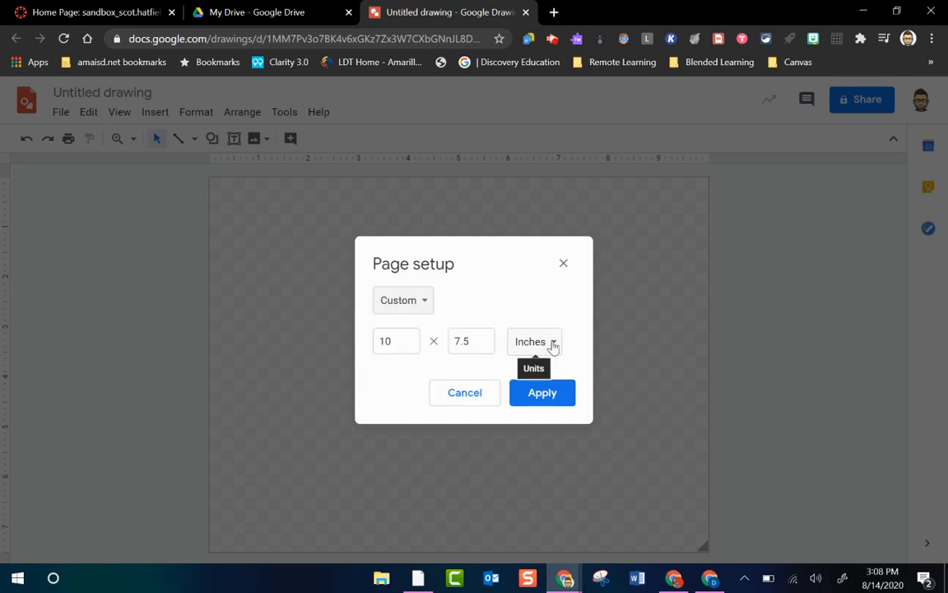
pyautogui.click(534, 341)
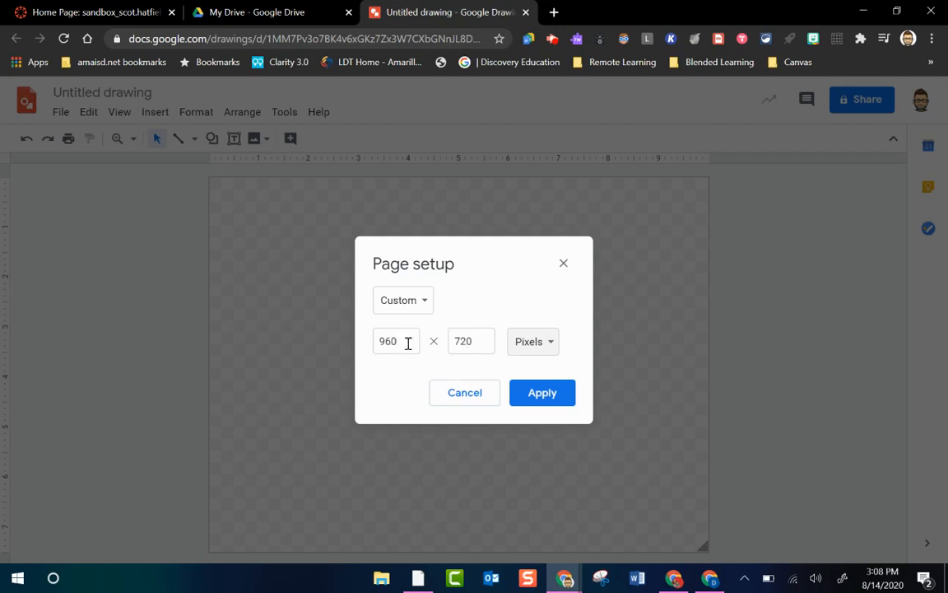
# Set the page to 1500 wide by 500 high and apply it
pyautogui.click(396, 340)
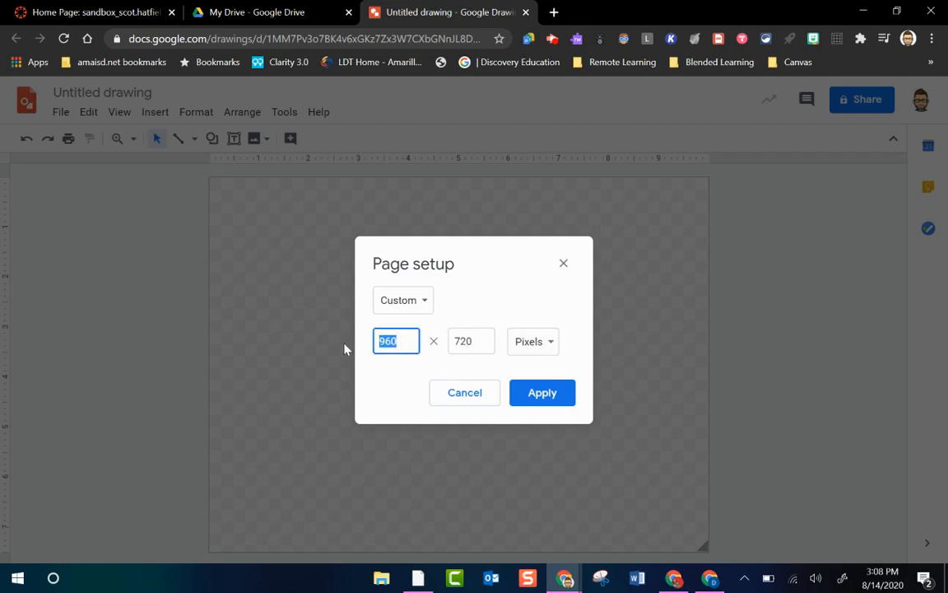
pyautogui.write('1500')
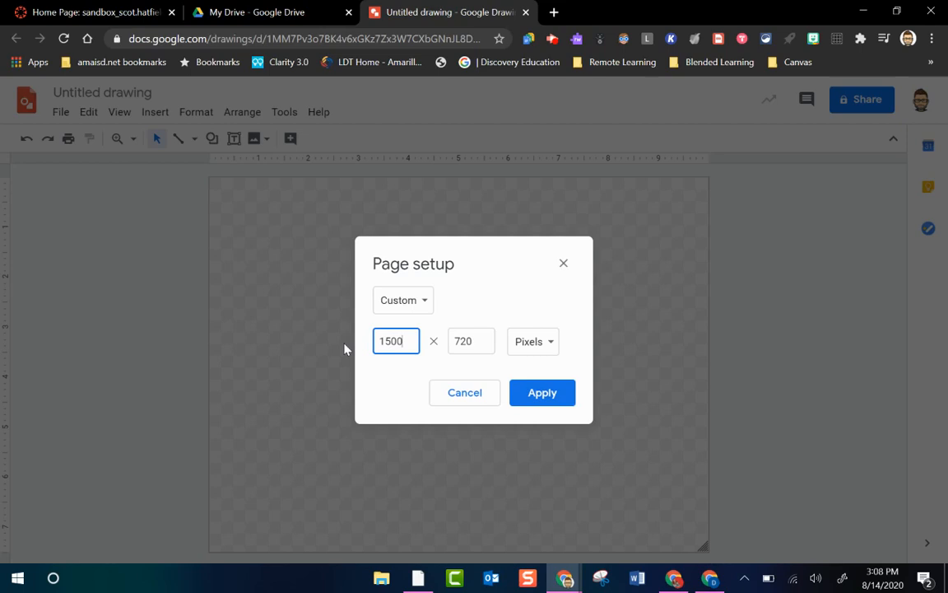
pyautogui.click(471, 341)
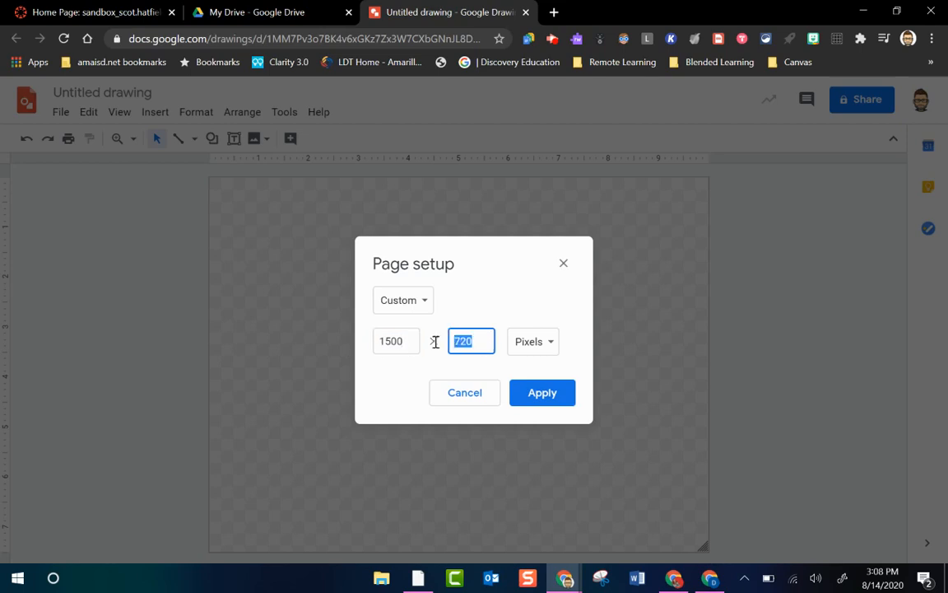
pyautogui.write('500')
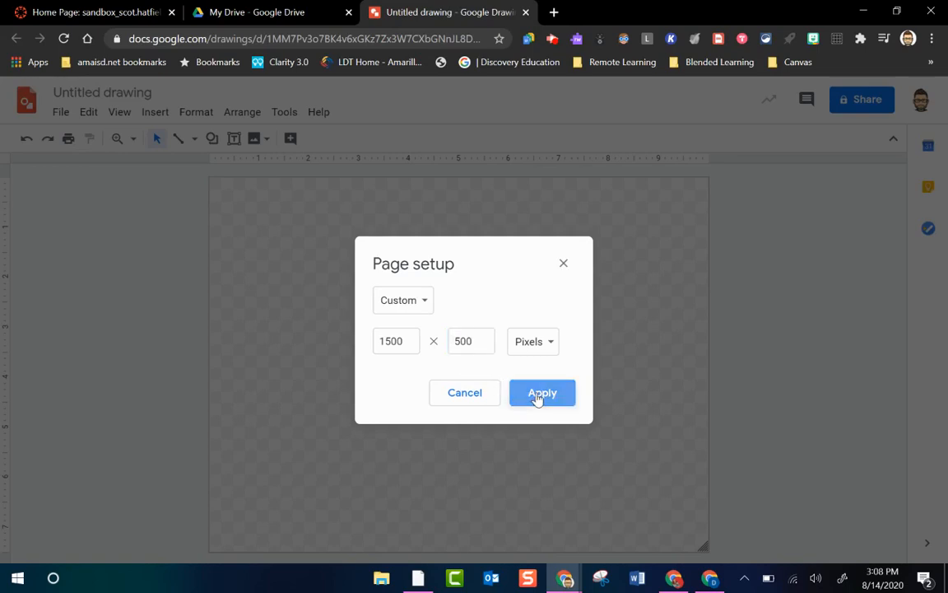
pyautogui.click(542, 392)
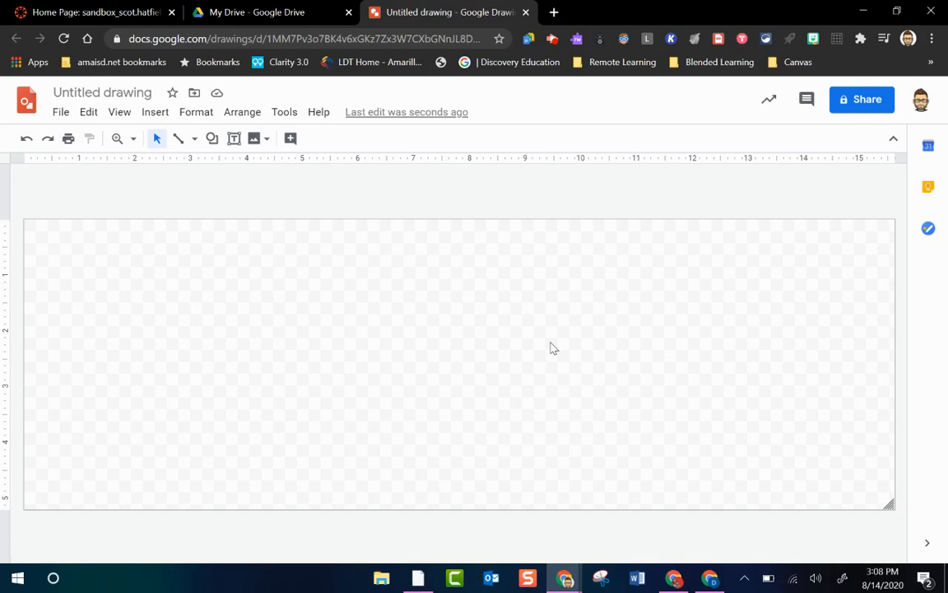
pyautogui.moveTo(155, 112)
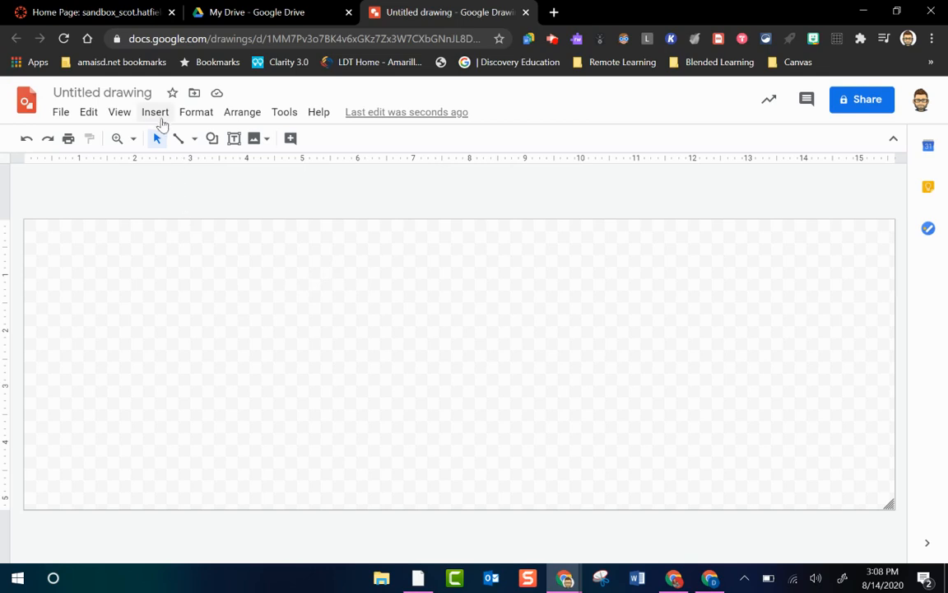
# Start an Insert > Image web search and search for "floor"
pyautogui.click(155, 112)
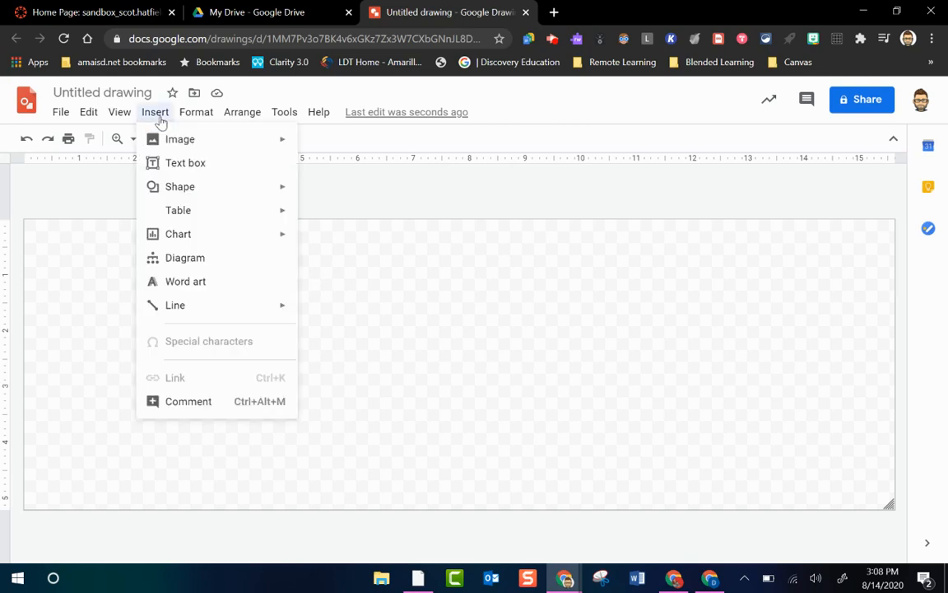
pyautogui.moveTo(247, 149)
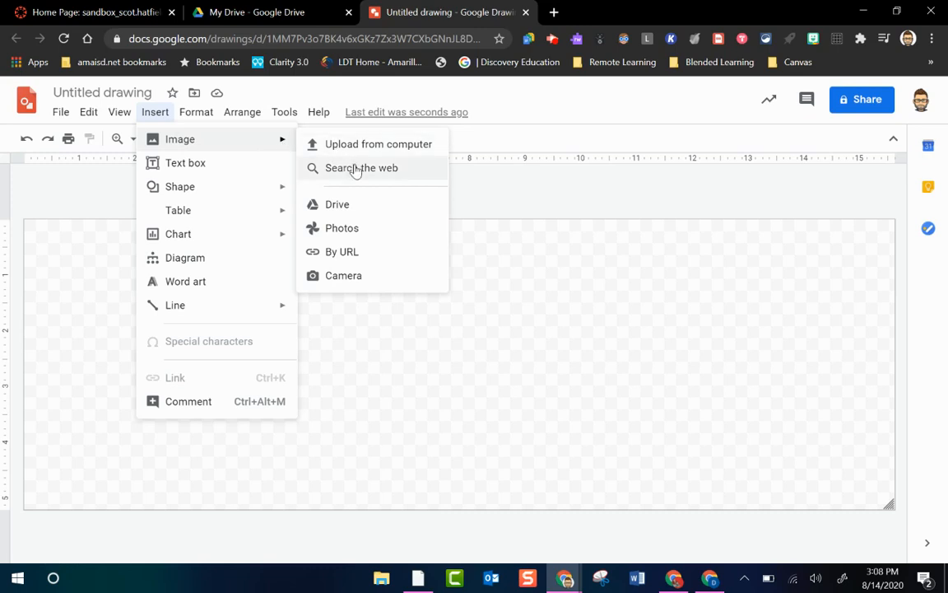
pyautogui.click(363, 168)
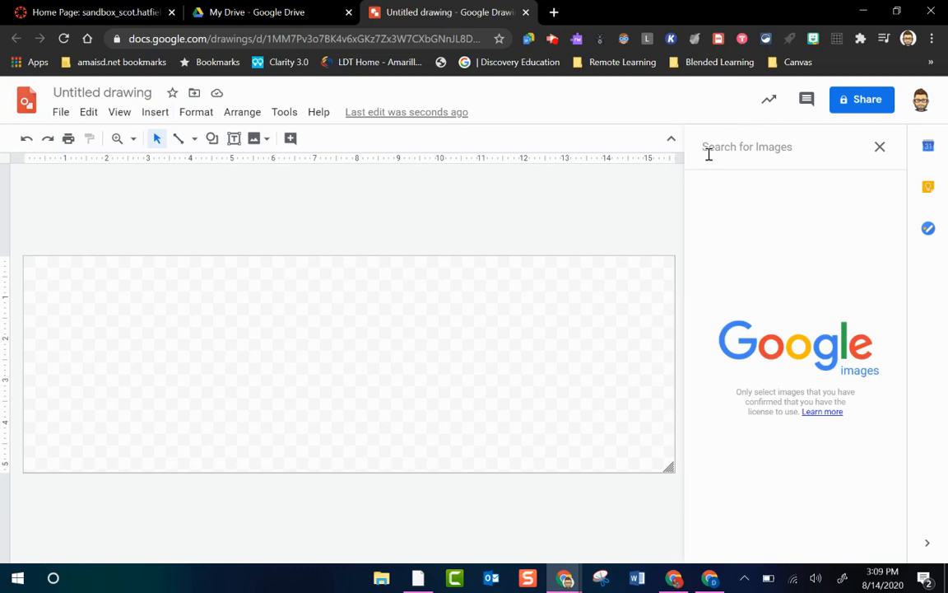
pyautogui.write('floor')
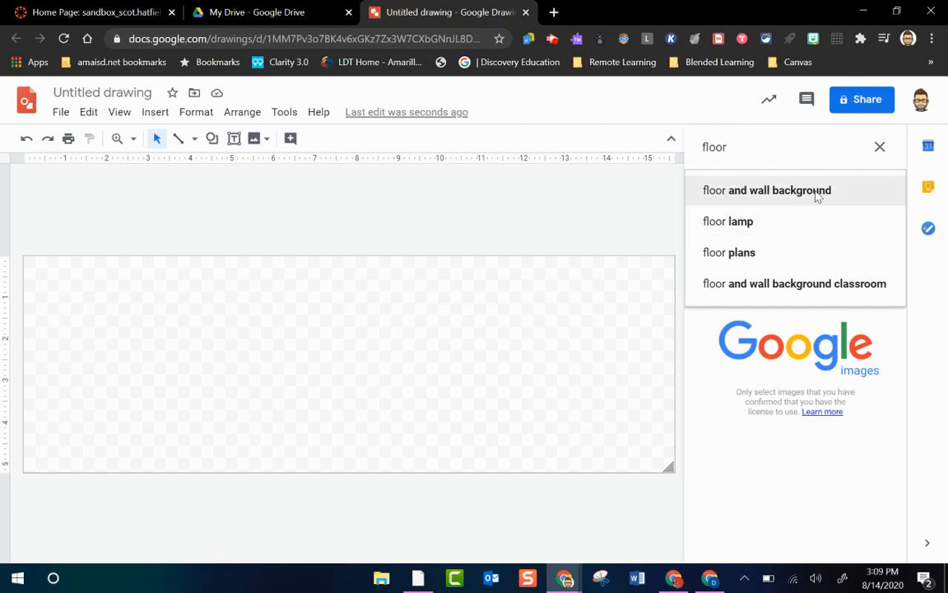
pyautogui.click(767, 191)
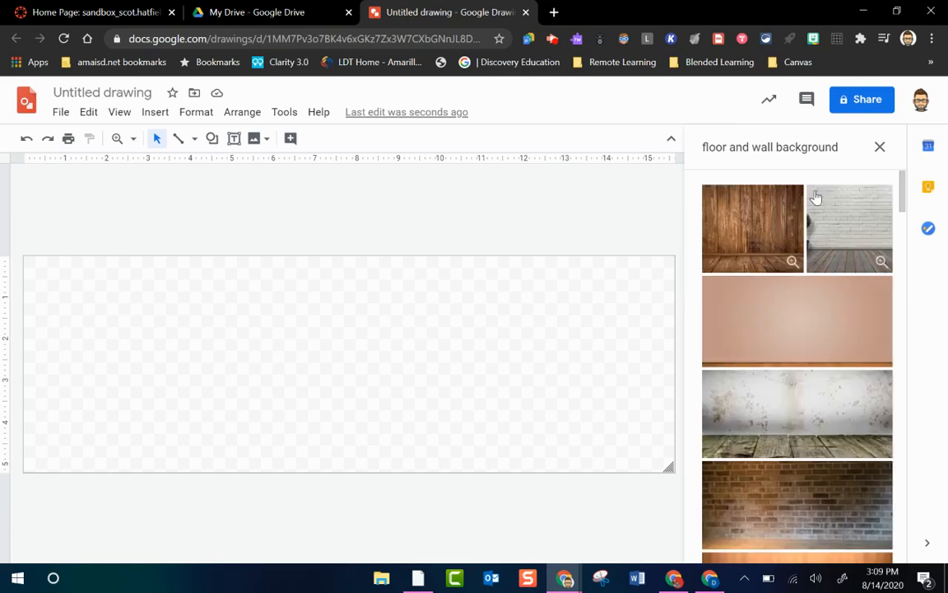
pyautogui.scroll(-3)
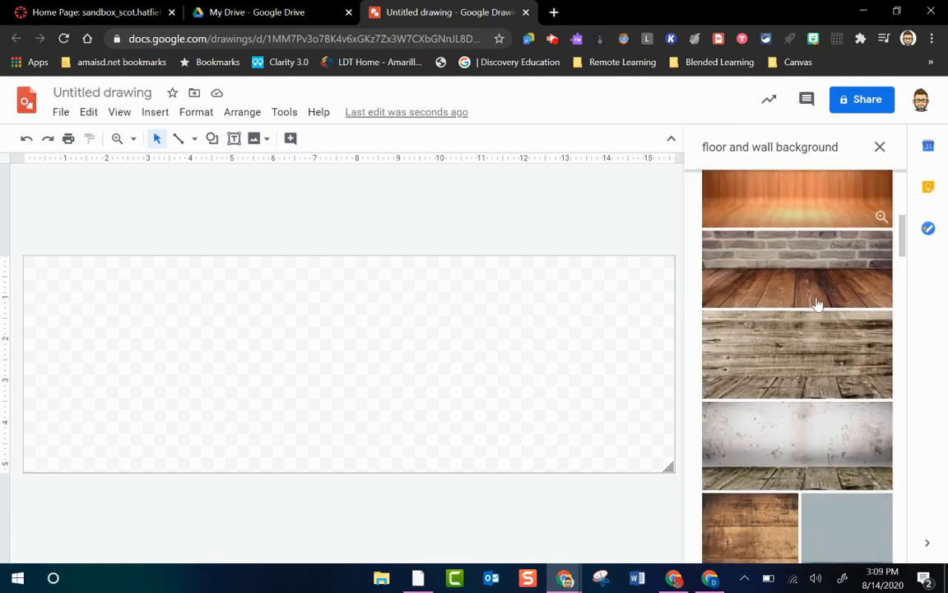
pyautogui.scroll(-3)
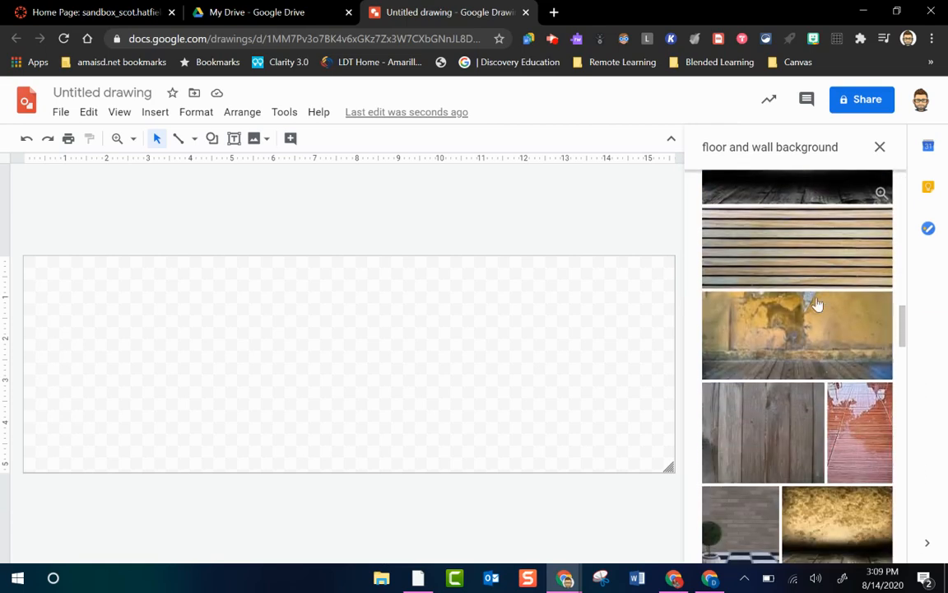
pyautogui.scroll(-3)
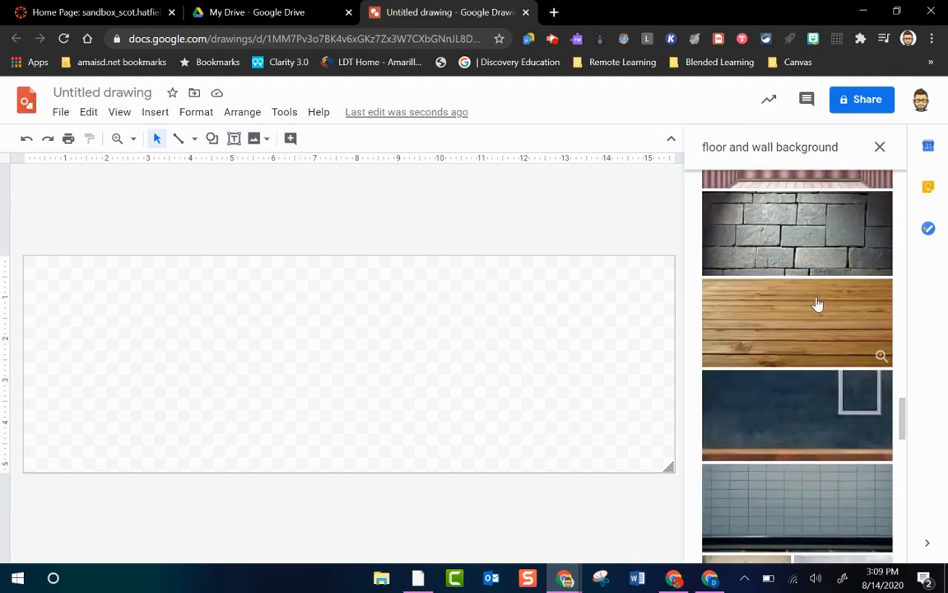
pyautogui.scroll(-3)
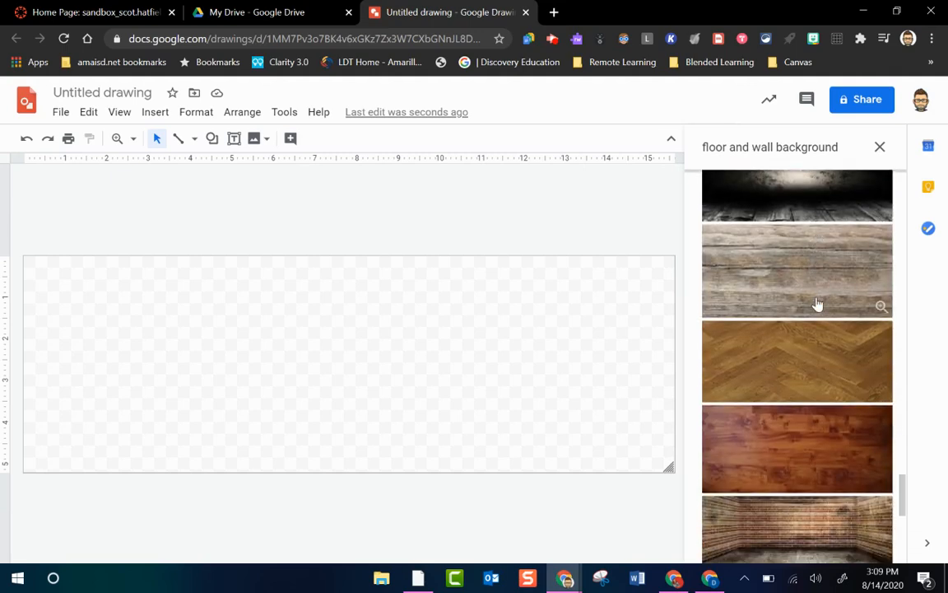
pyautogui.scroll(-3)
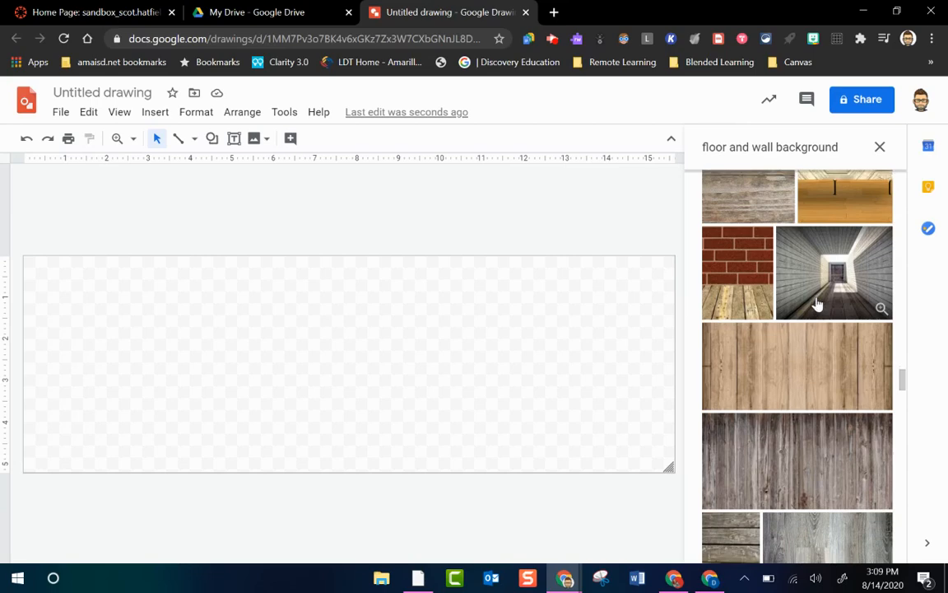
pyautogui.scroll(-3)
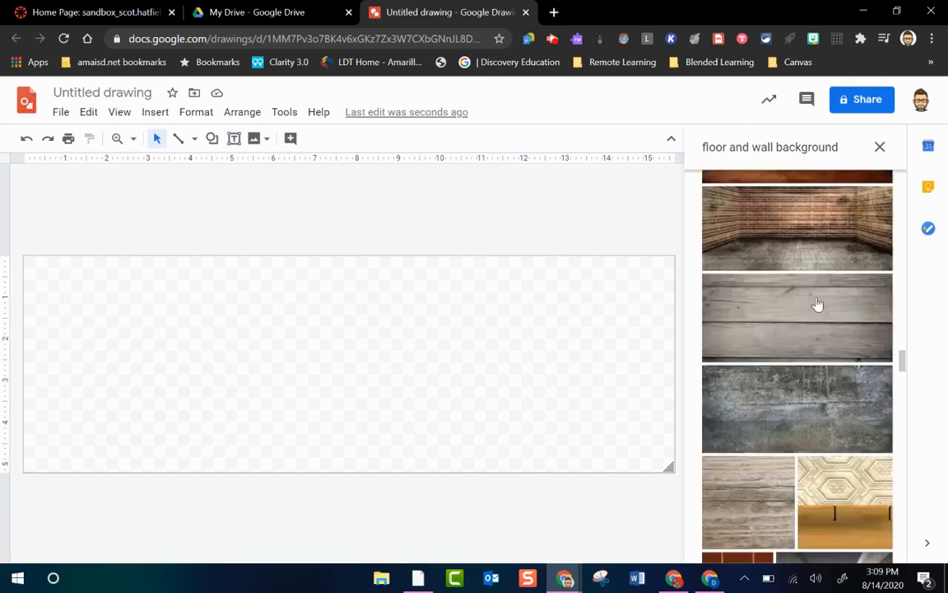
pyautogui.scroll(-3)
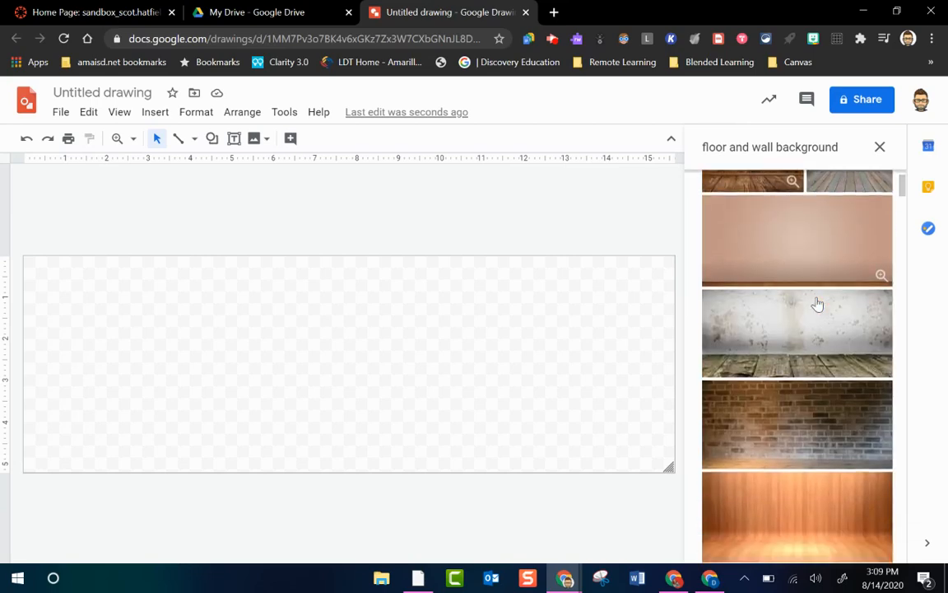
pyautogui.scroll(-3)
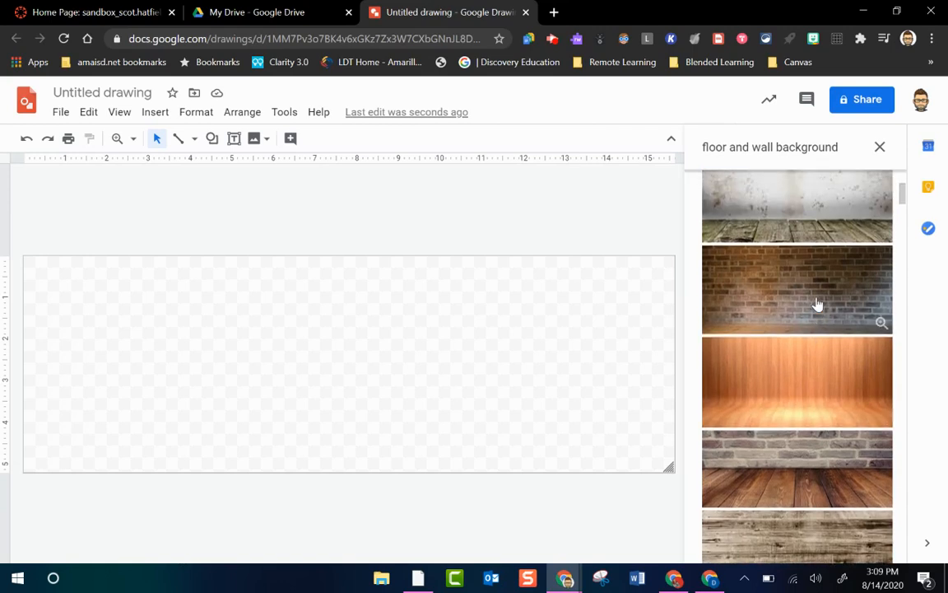
# Insert the brick wall with wooden floor photo, centre it and stretch it to full banner width
pyautogui.click(797, 290)
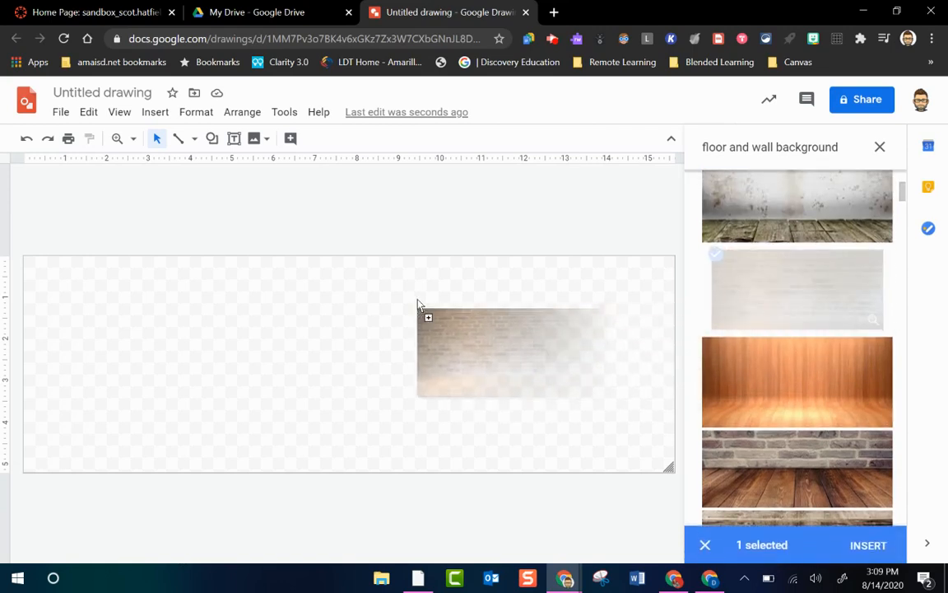
pyautogui.click(868, 545)
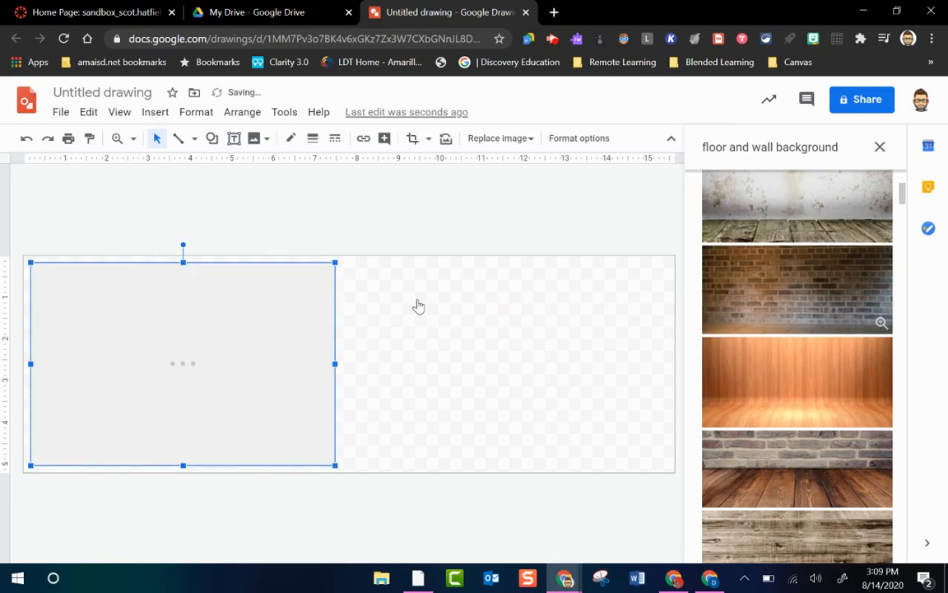
pyautogui.click(797, 290)
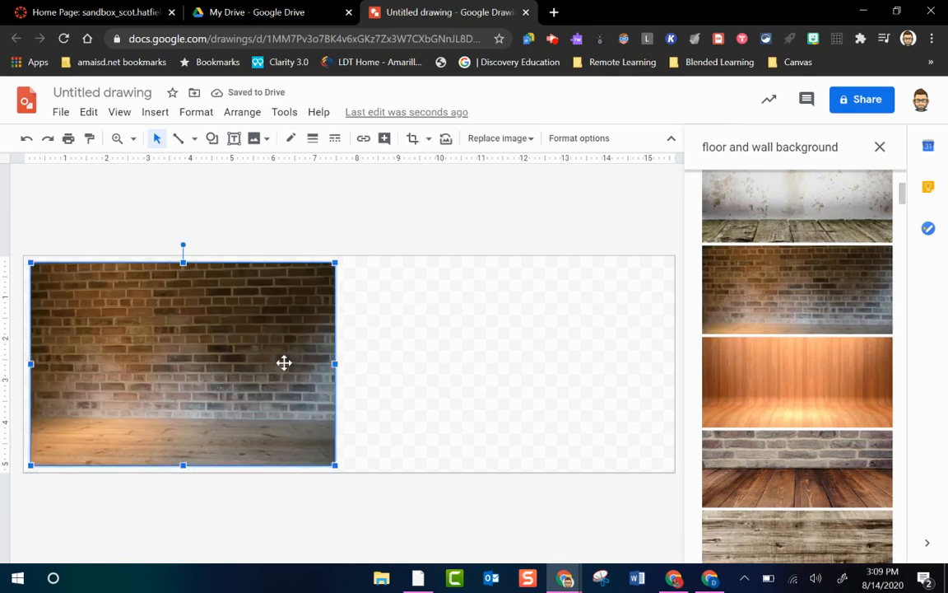
pyautogui.moveTo(227, 362)
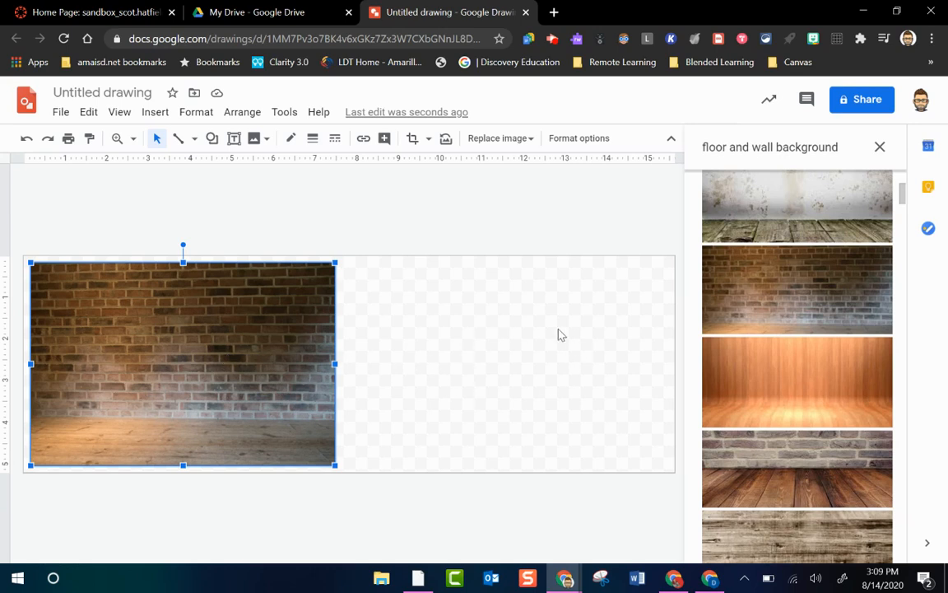
pyautogui.moveTo(346, 270)
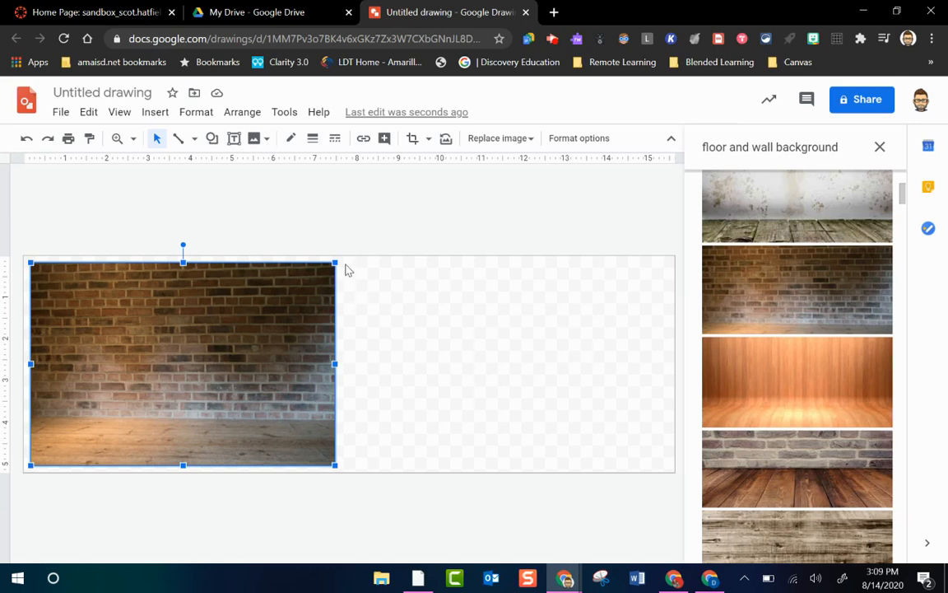
pyautogui.moveTo(336, 405)
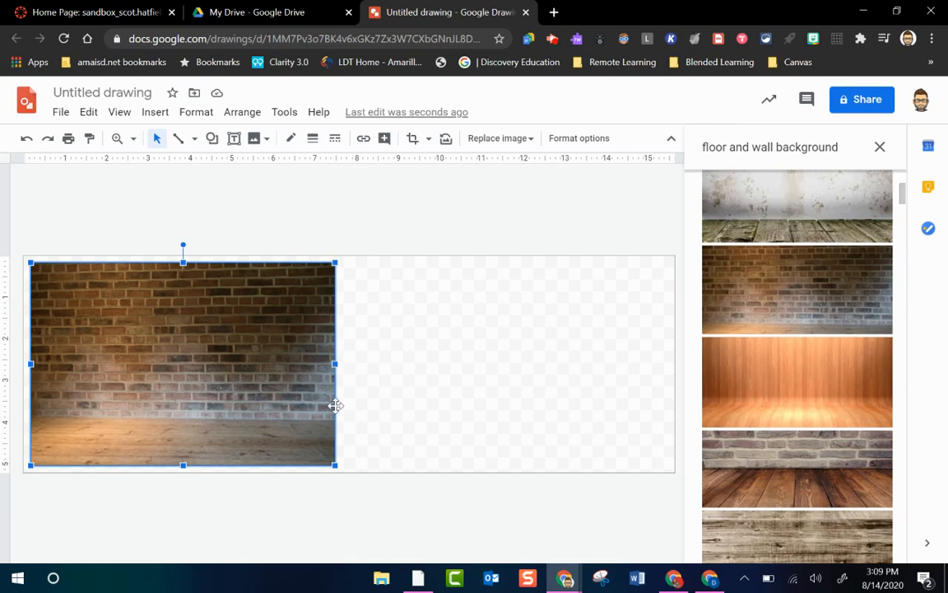
pyautogui.moveTo(346, 393)
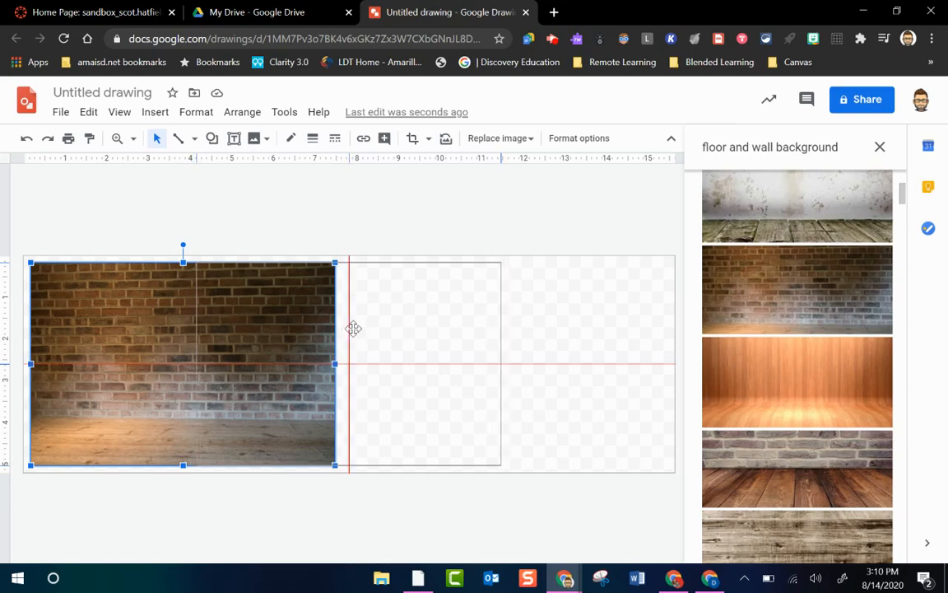
pyautogui.moveTo(185, 364); pyautogui.dragTo(349, 363)
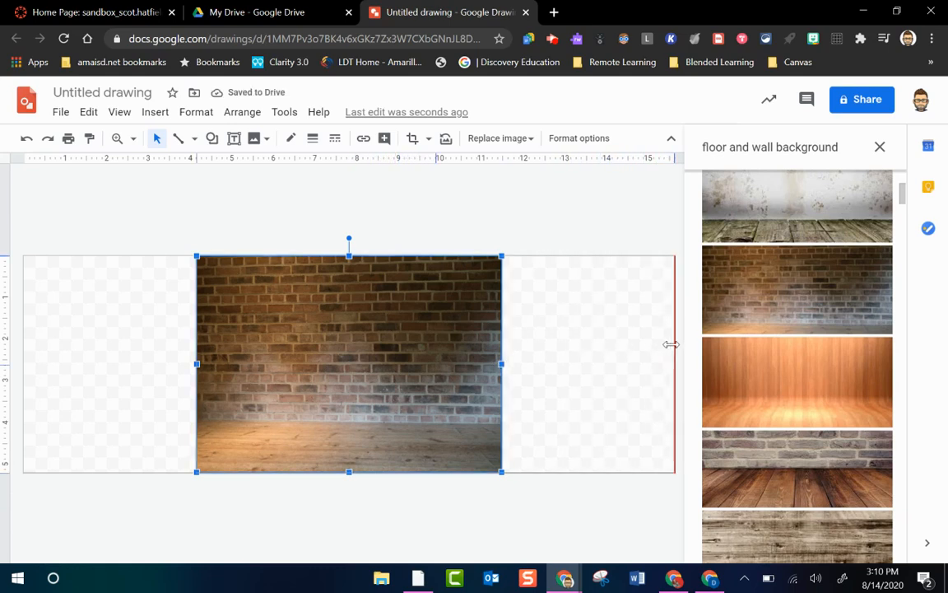
pyautogui.moveTo(502, 364); pyautogui.dragTo(675, 364)
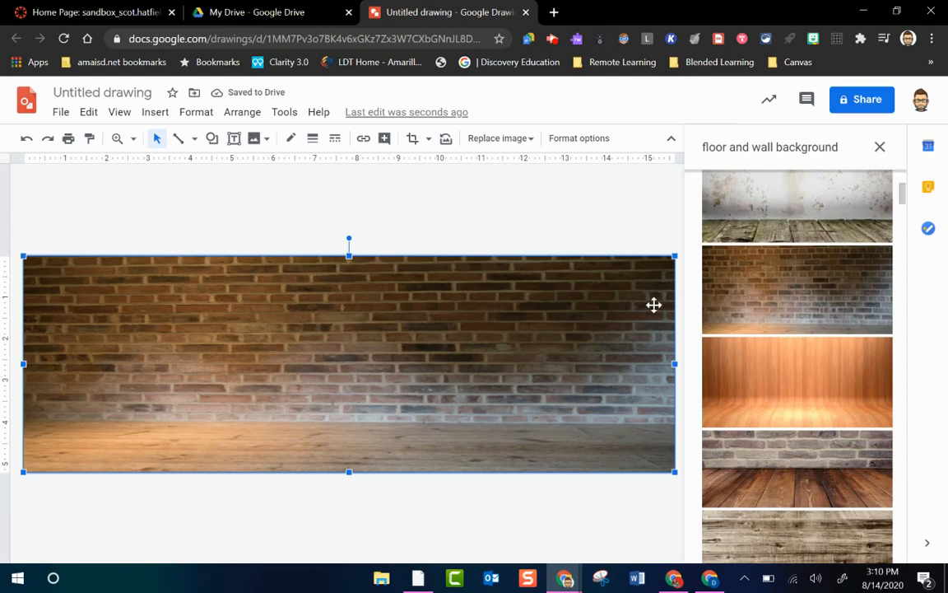
pyautogui.moveTo(800, 370)
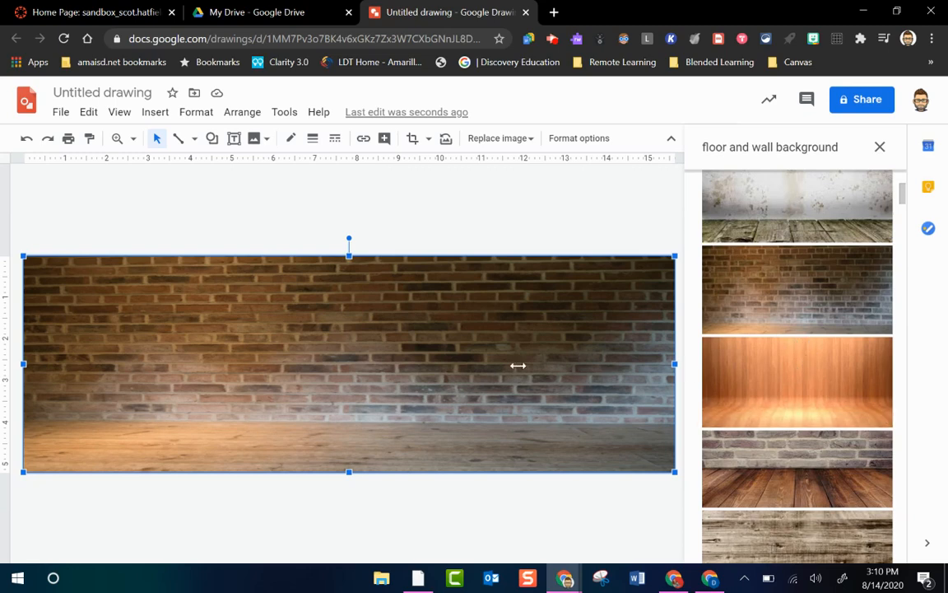
pyautogui.moveTo(445, 342)
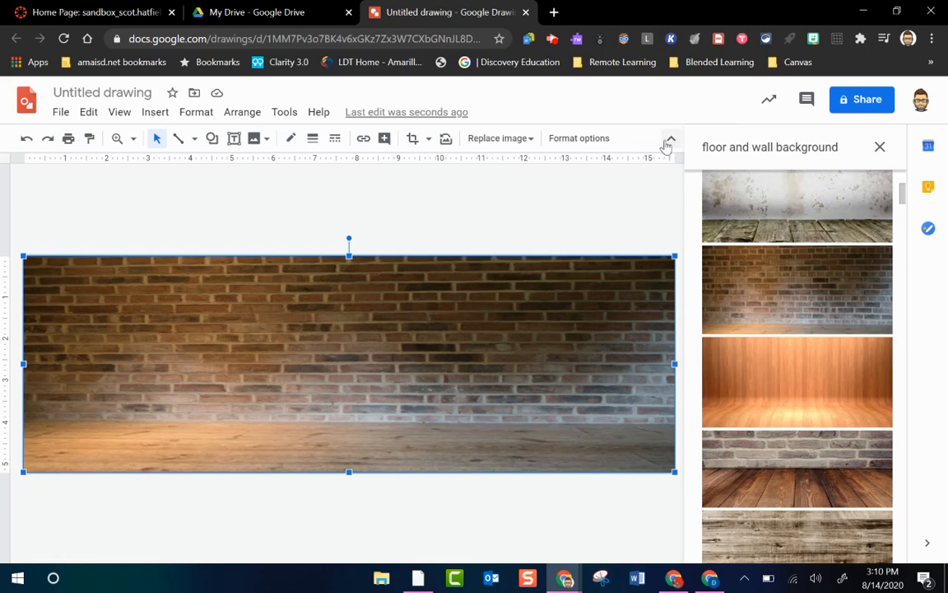
pyautogui.moveTo(880, 152)
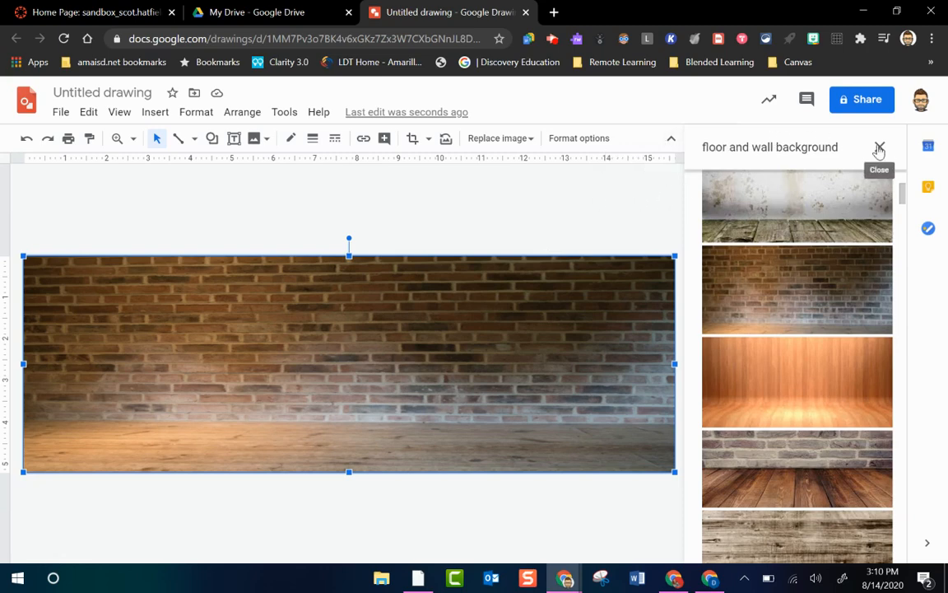
# Close the results and start a fresh web image search for "desk"
pyautogui.click(879, 149)
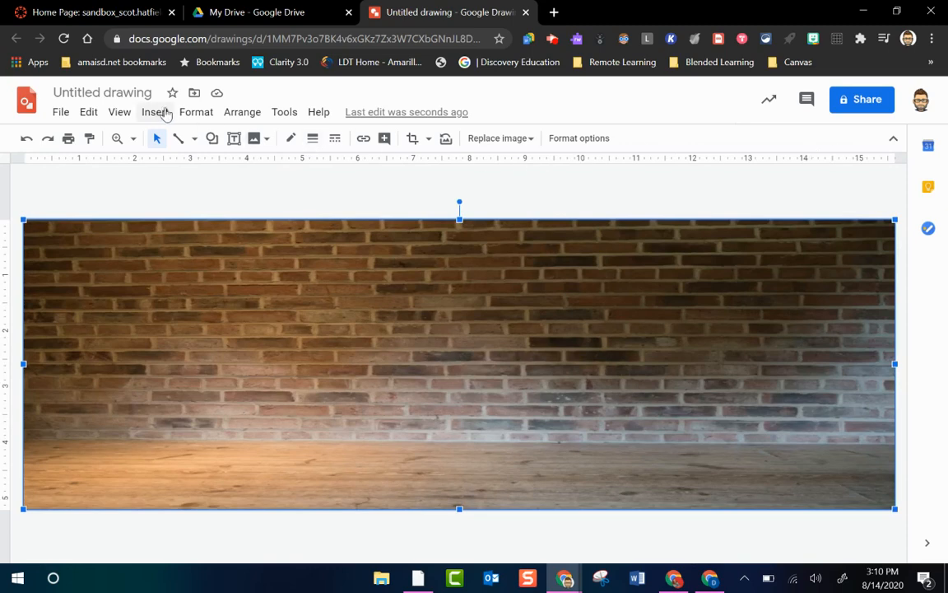
pyautogui.click(155, 112)
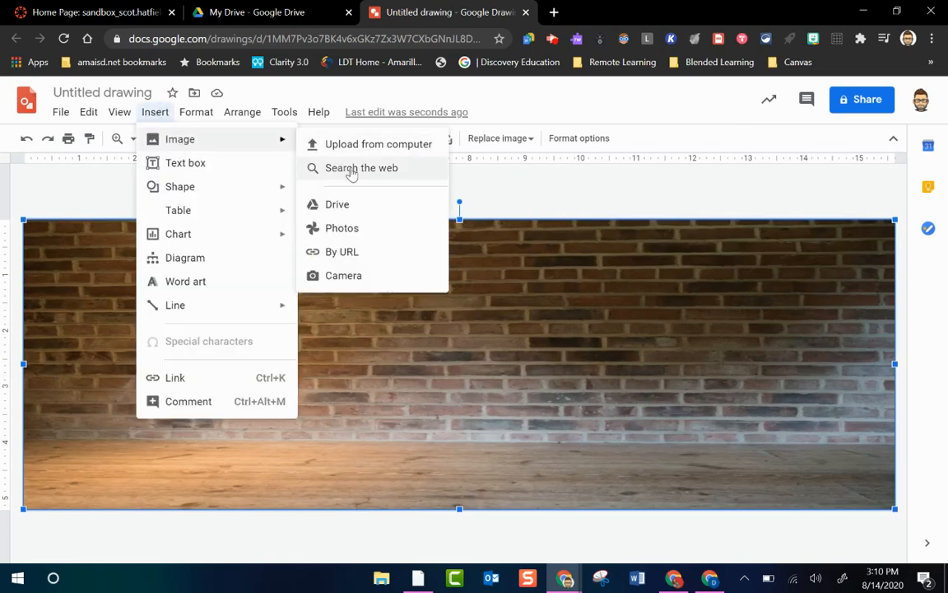
pyautogui.click(362, 168)
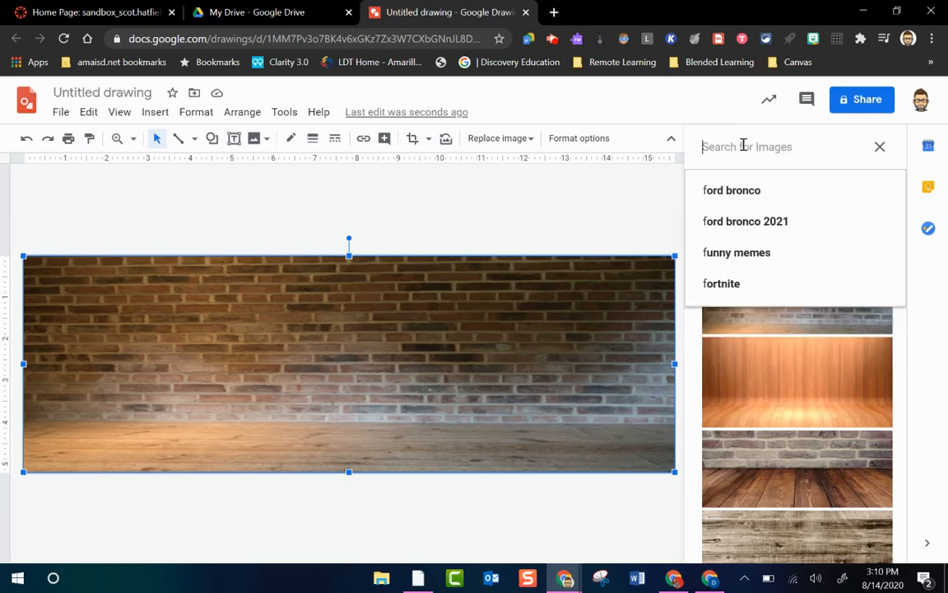
pyautogui.write('desk png')
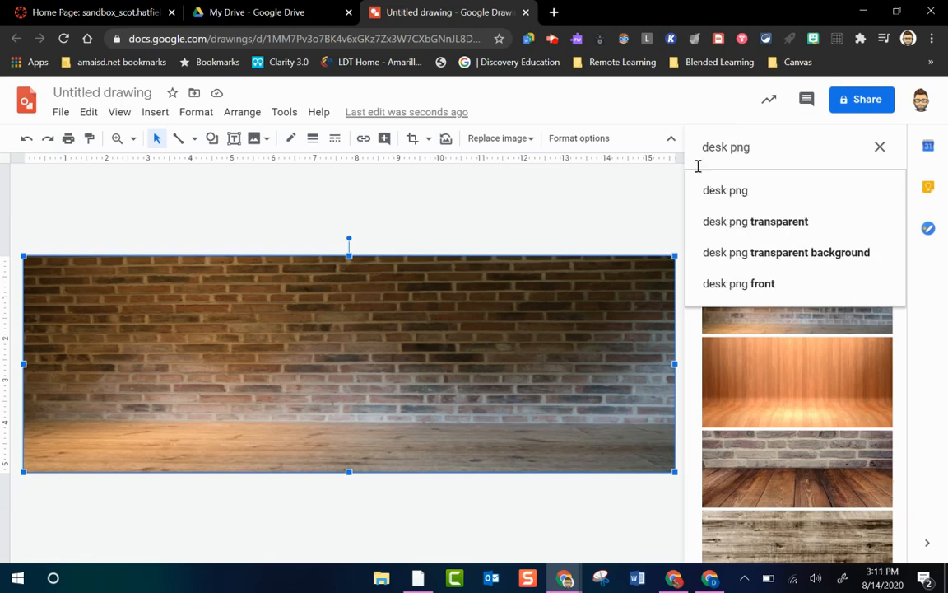
pyautogui.moveTo(622, 196)
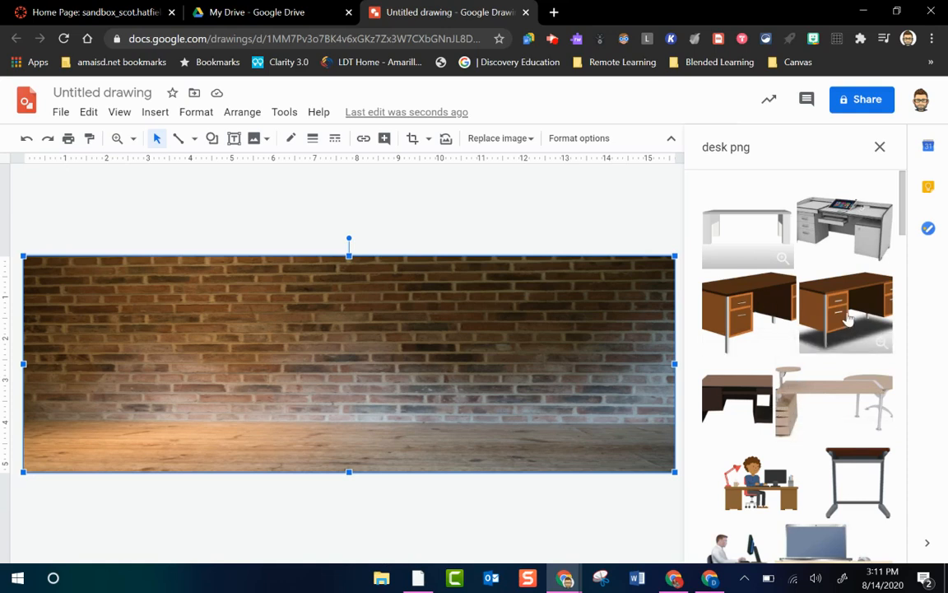
# Scroll the desk results and insert the brown wooden office desk picture
pyautogui.scroll(-3)
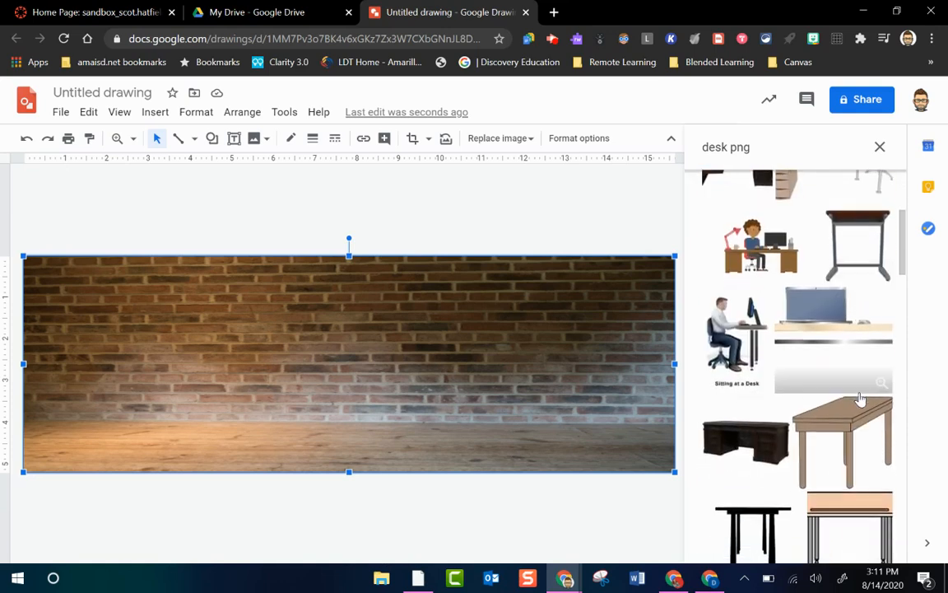
pyautogui.scroll(-3)
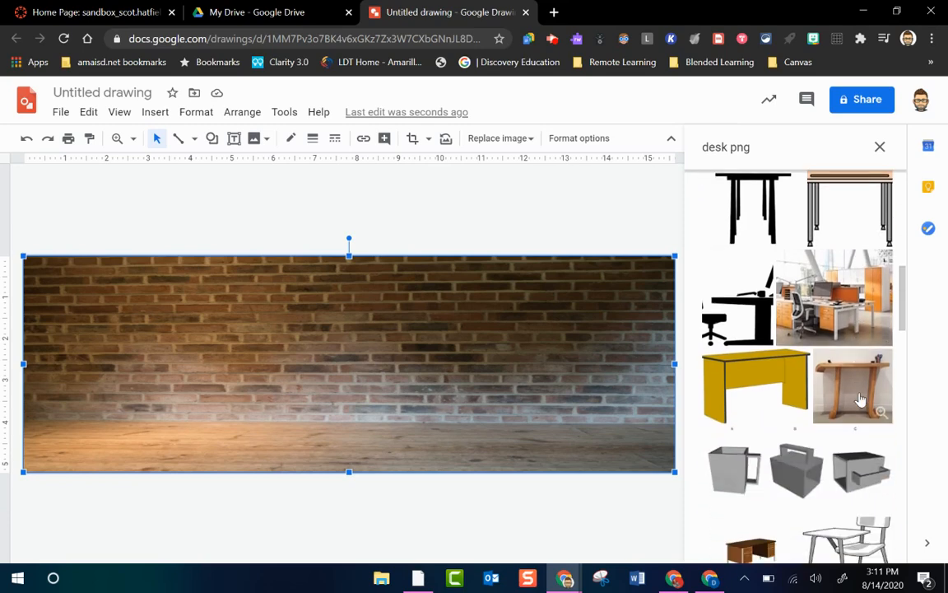
pyautogui.scroll(-3)
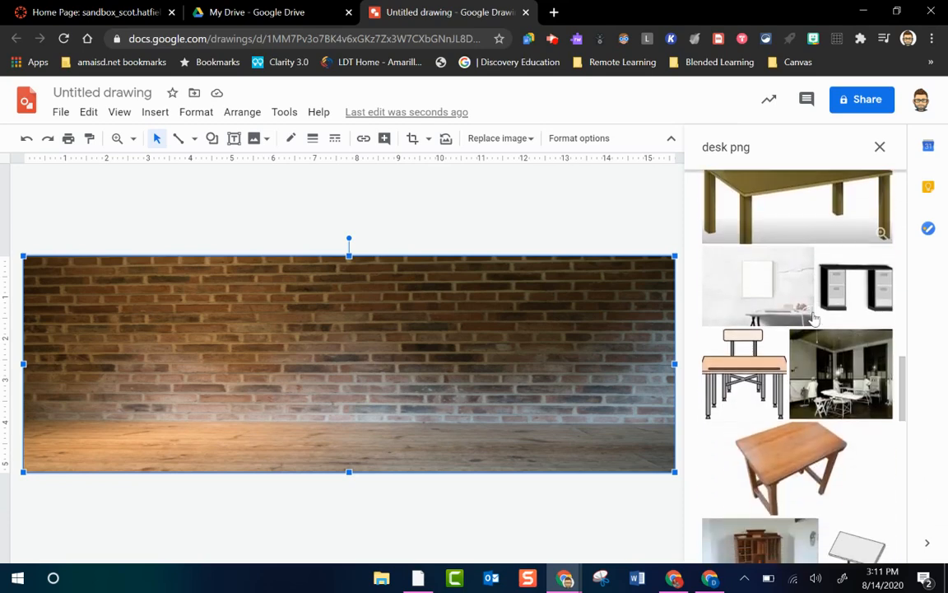
pyautogui.scroll(-3)
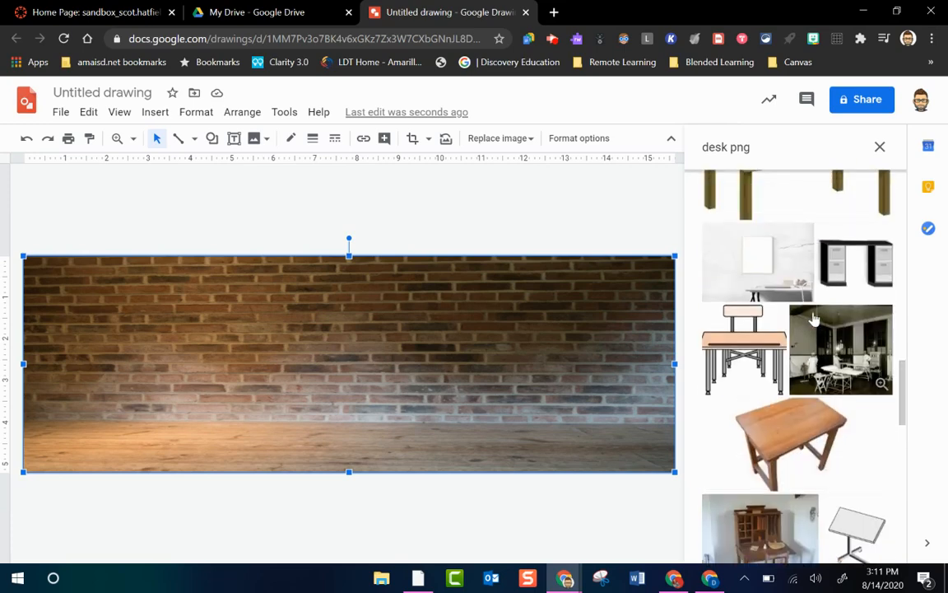
pyautogui.scroll(-3)
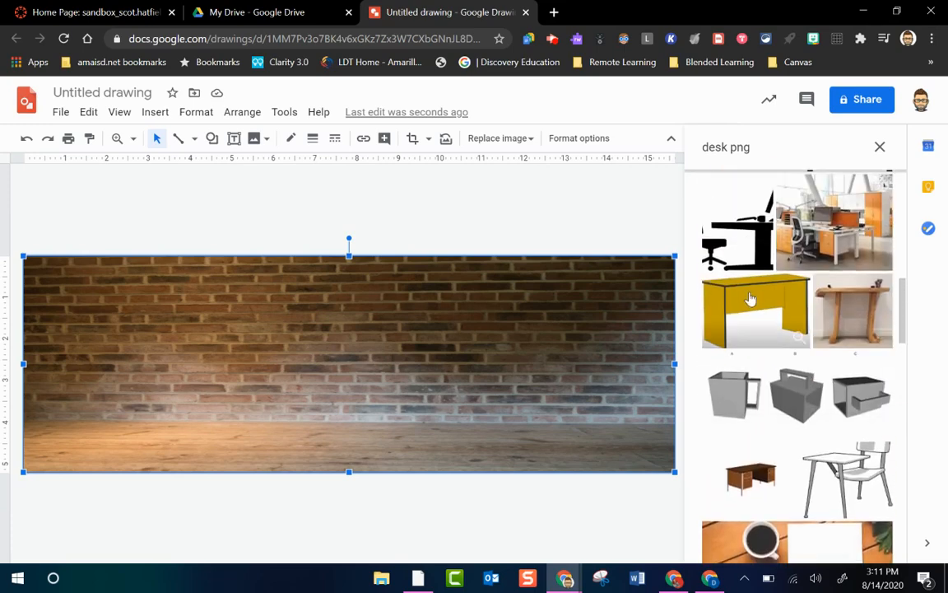
pyautogui.scroll(-3)
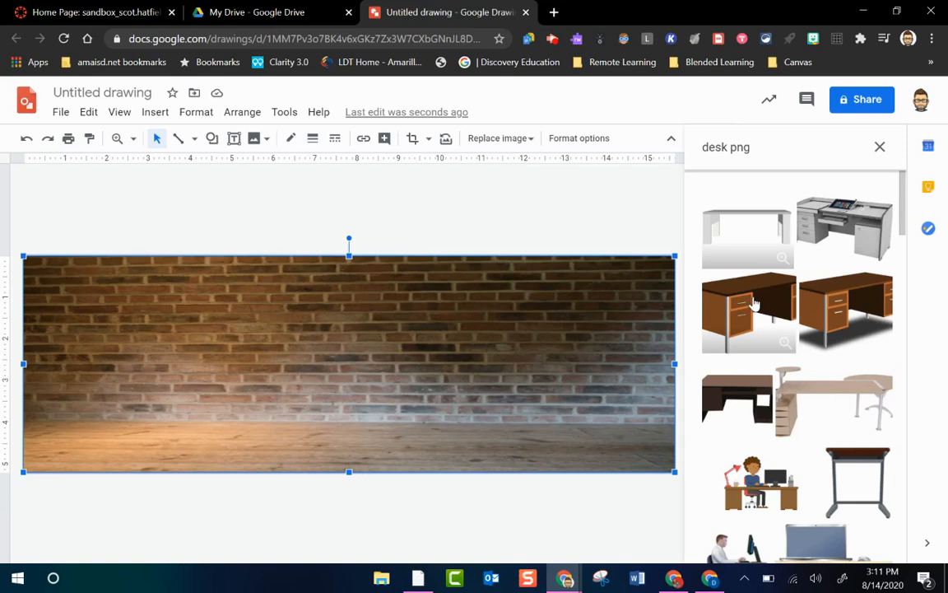
pyautogui.moveTo(840, 304)
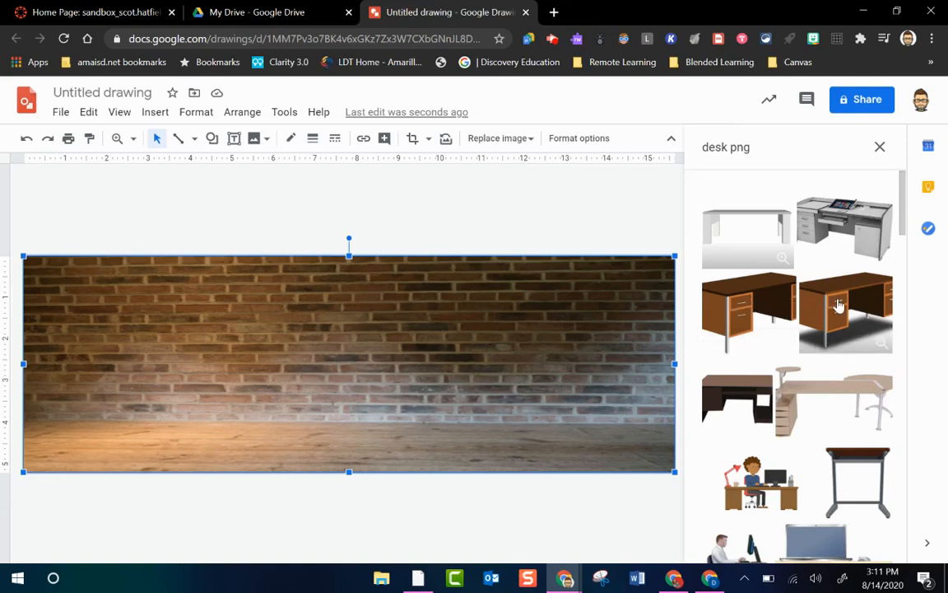
pyautogui.click(844, 312)
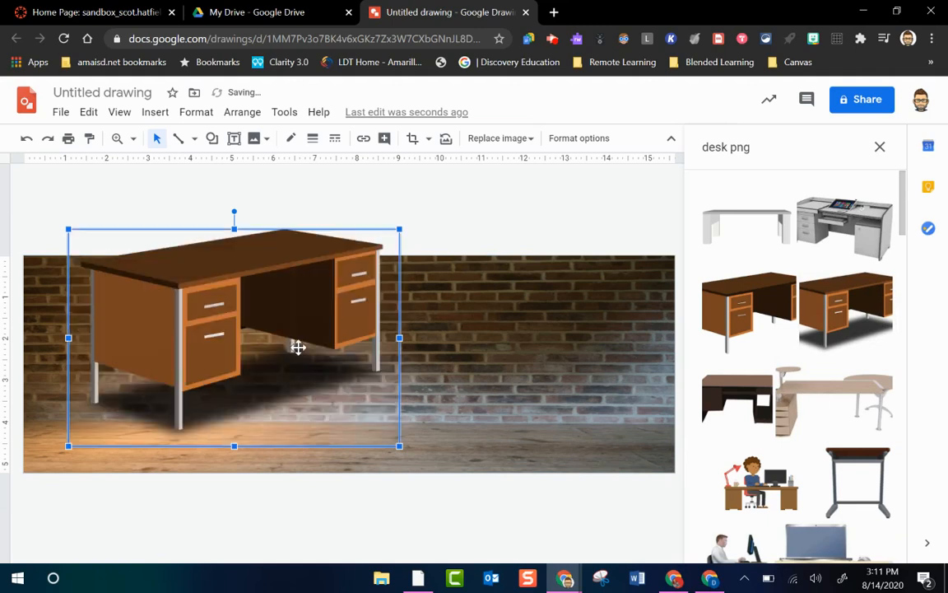
pyautogui.moveTo(267, 369)
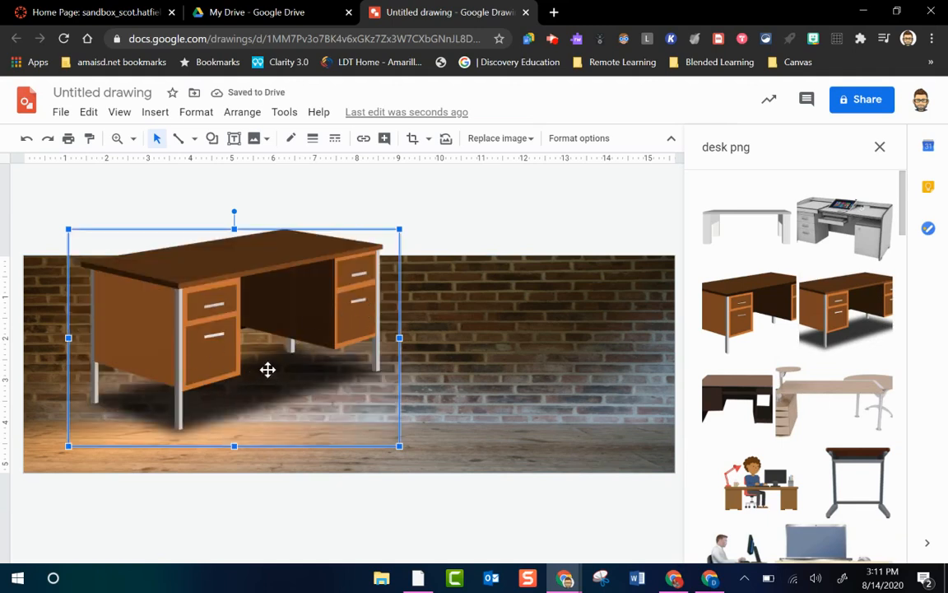
pyautogui.moveTo(336, 389)
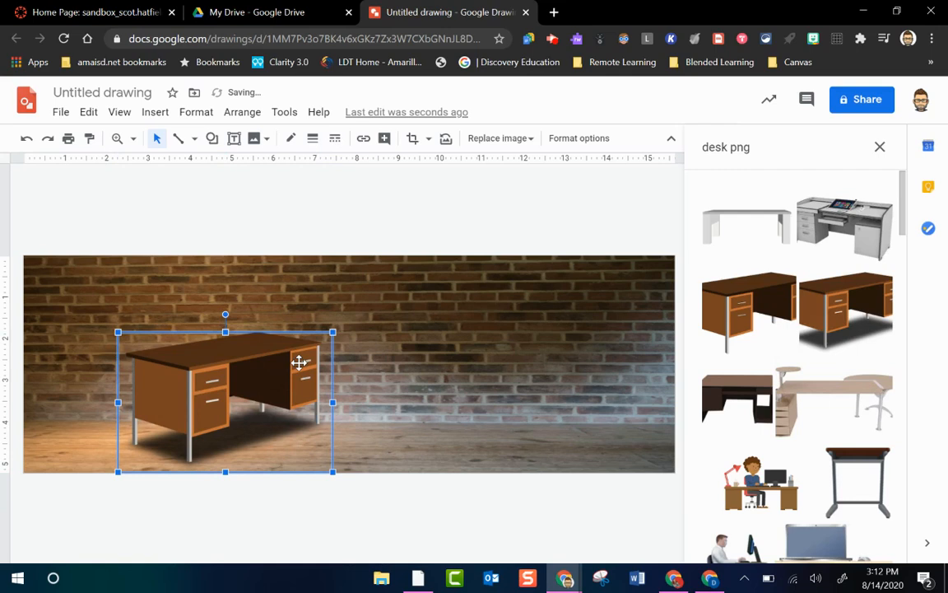
pyautogui.moveTo(641, 329)
pyautogui.write('cloc')
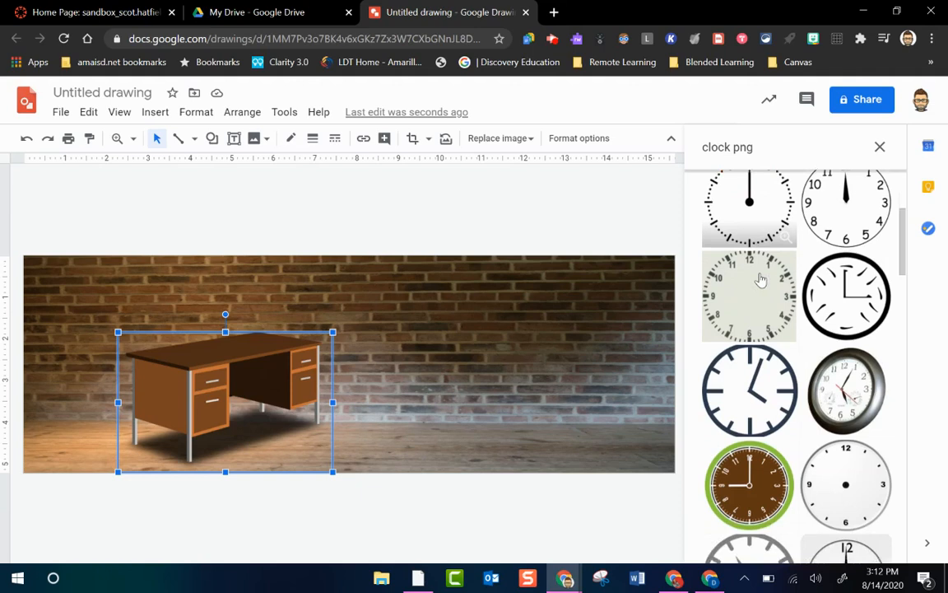
# Insert the green-rimmed clock, move it high on the right wall and enlarge it slightly
pyautogui.scroll(-3)
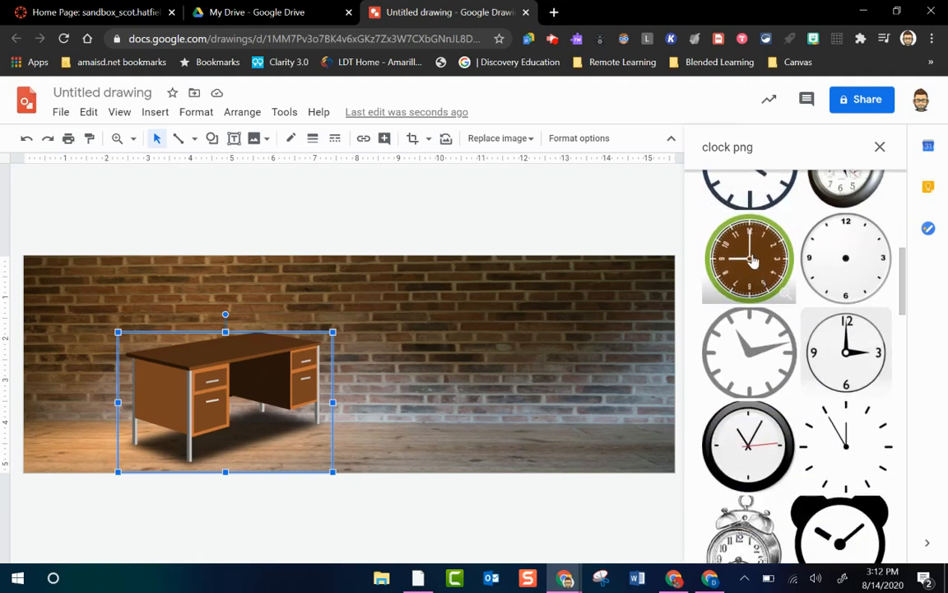
pyautogui.click(749, 258)
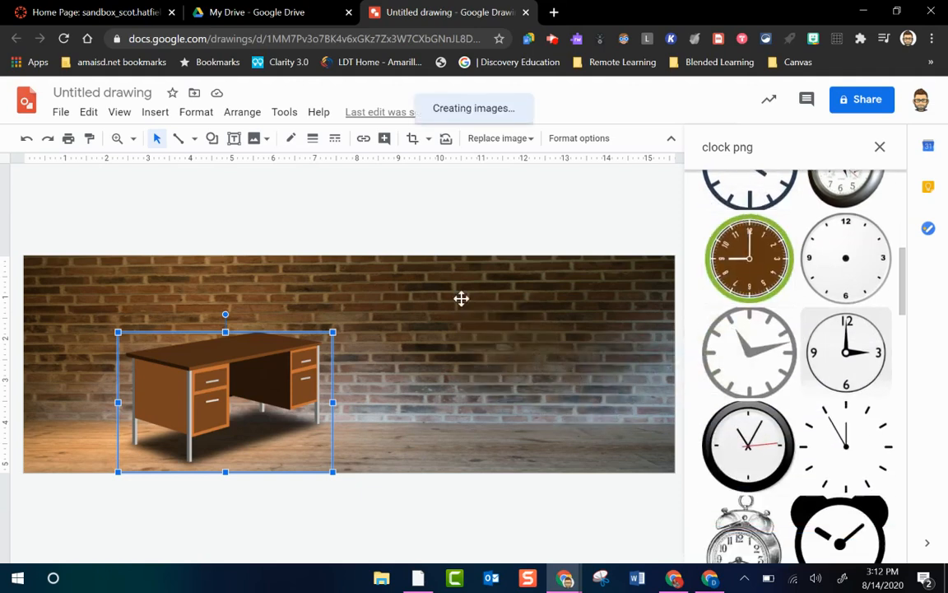
pyautogui.click(749, 257)
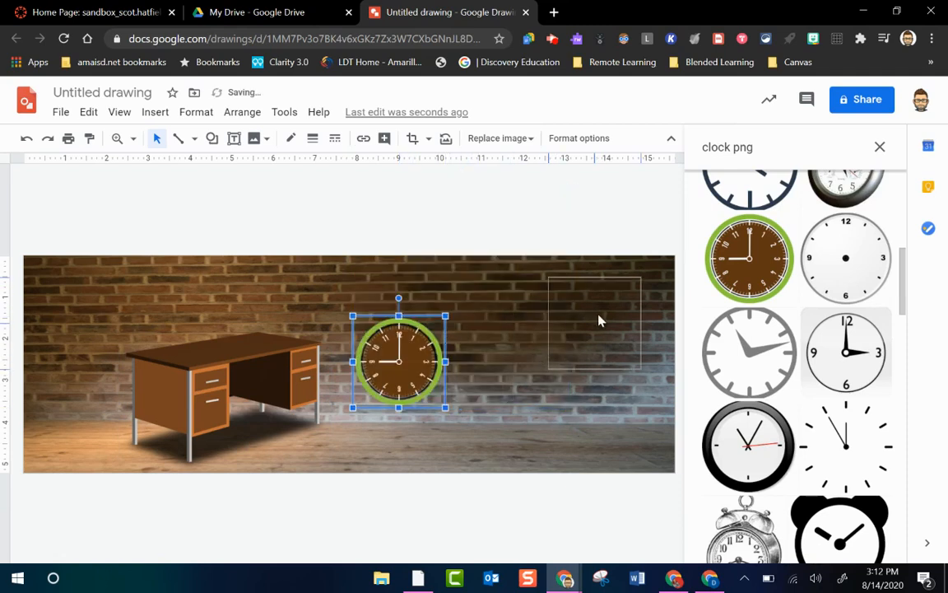
pyautogui.moveTo(399, 363); pyautogui.dragTo(589, 313)
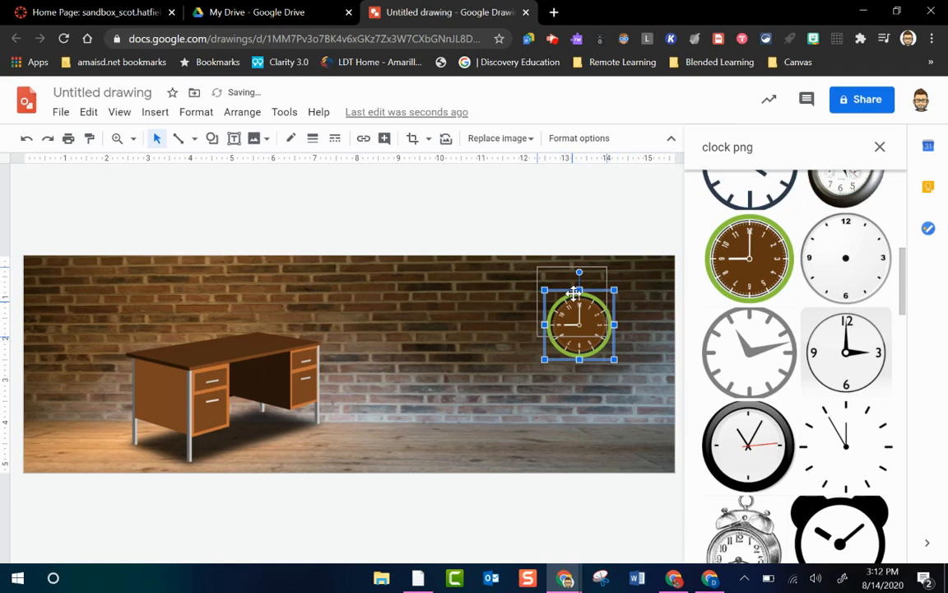
pyautogui.moveTo(579, 321); pyautogui.dragTo(570, 303)
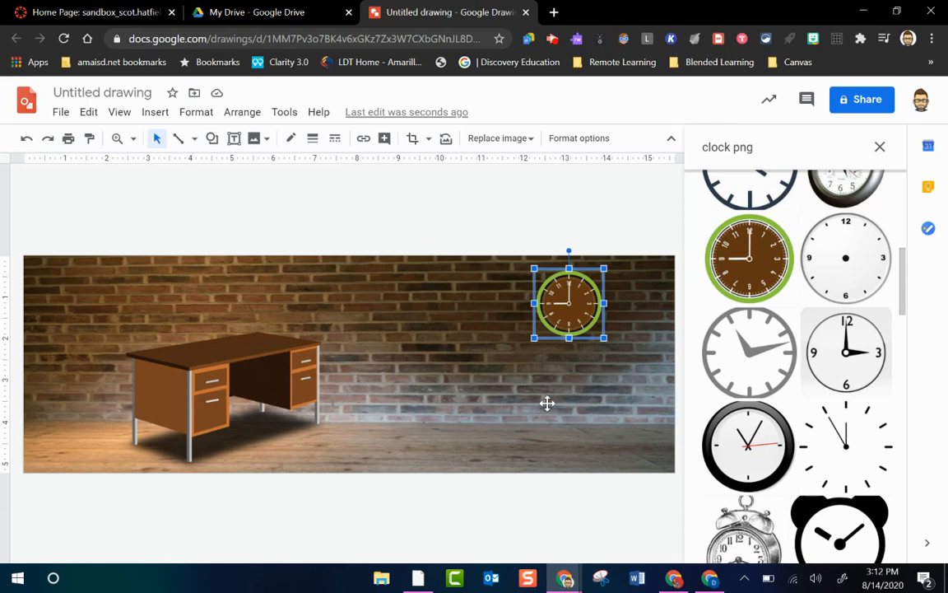
pyautogui.moveTo(397, 382)
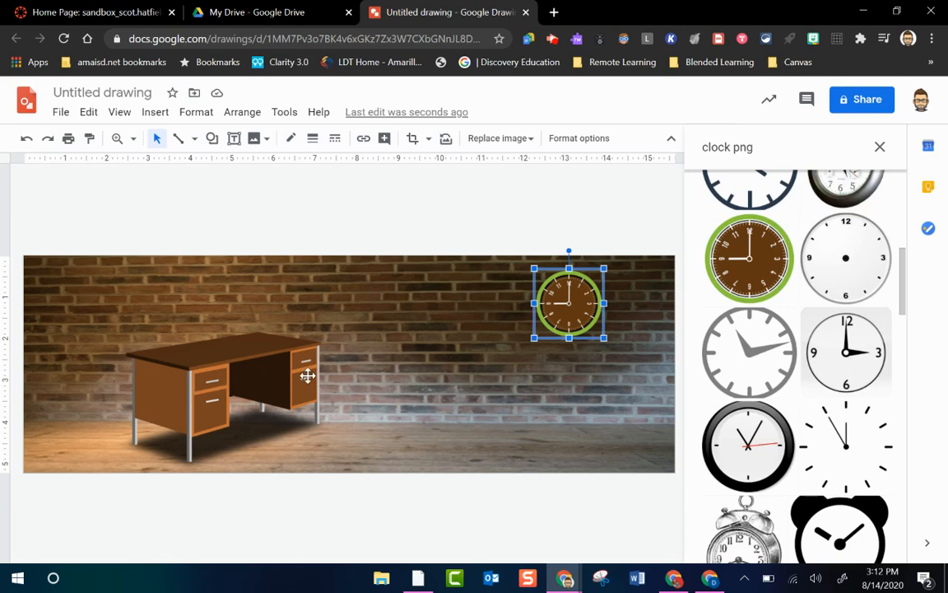
pyautogui.moveTo(478, 359)
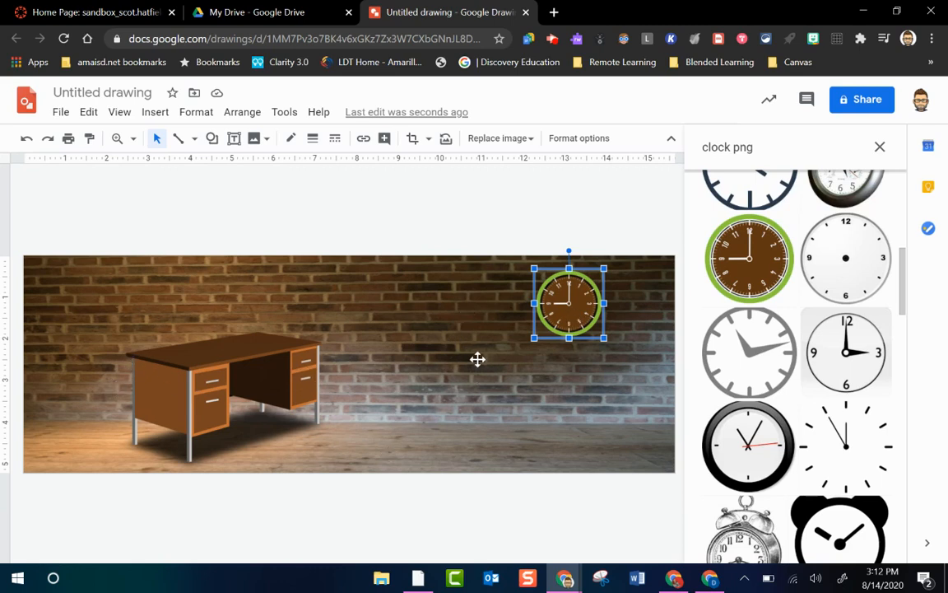
pyautogui.moveTo(402, 352)
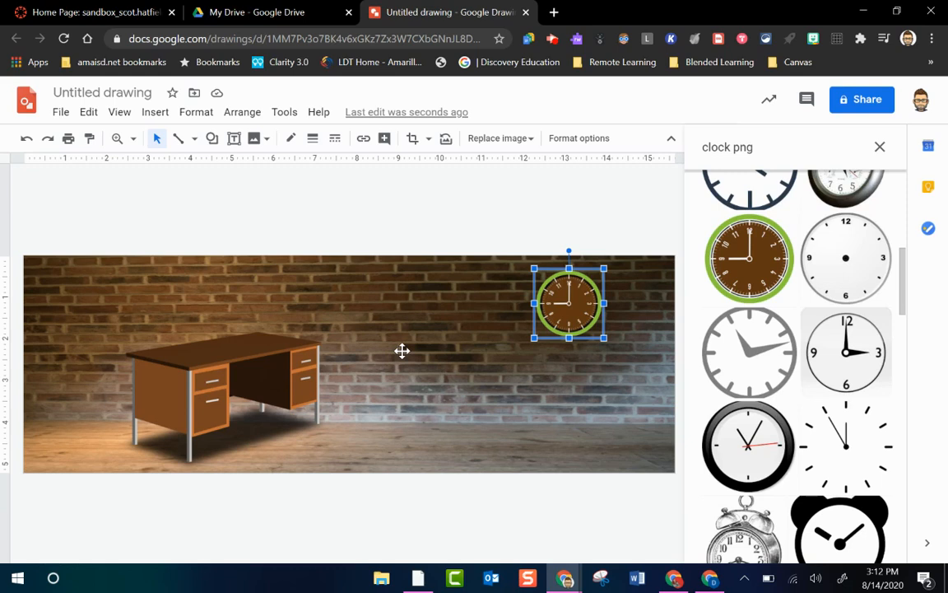
pyautogui.moveTo(303, 411)
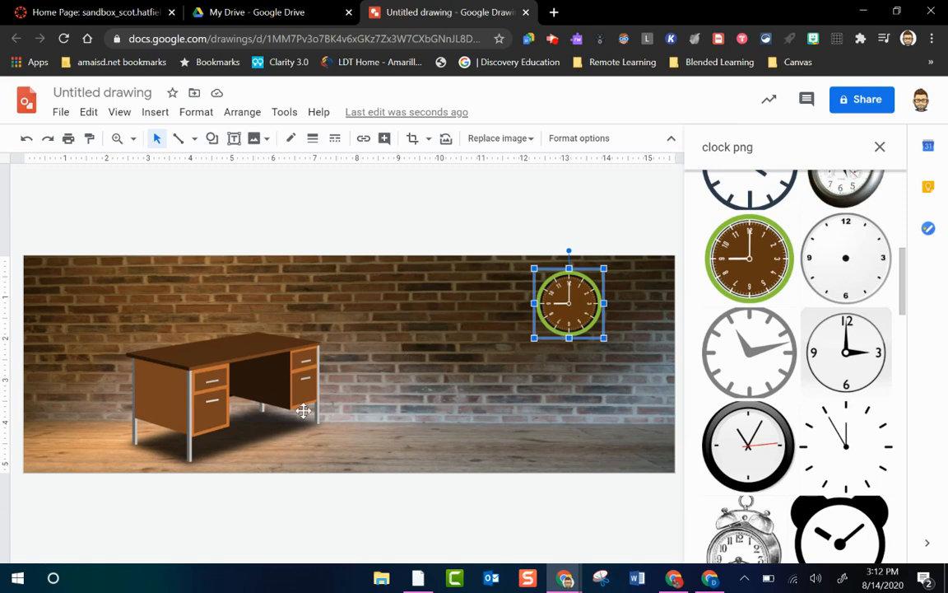
pyautogui.moveTo(481, 341)
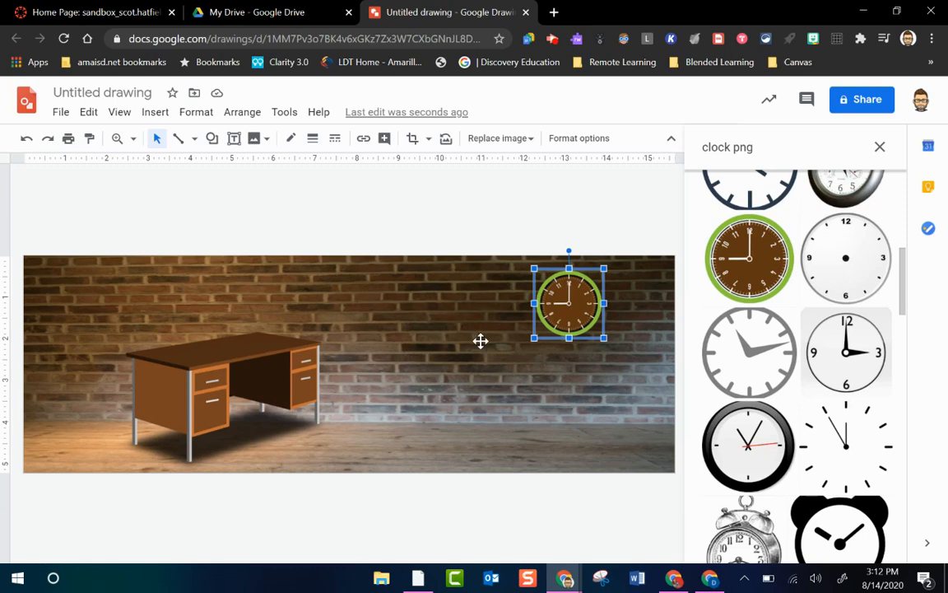
pyautogui.moveTo(527, 309)
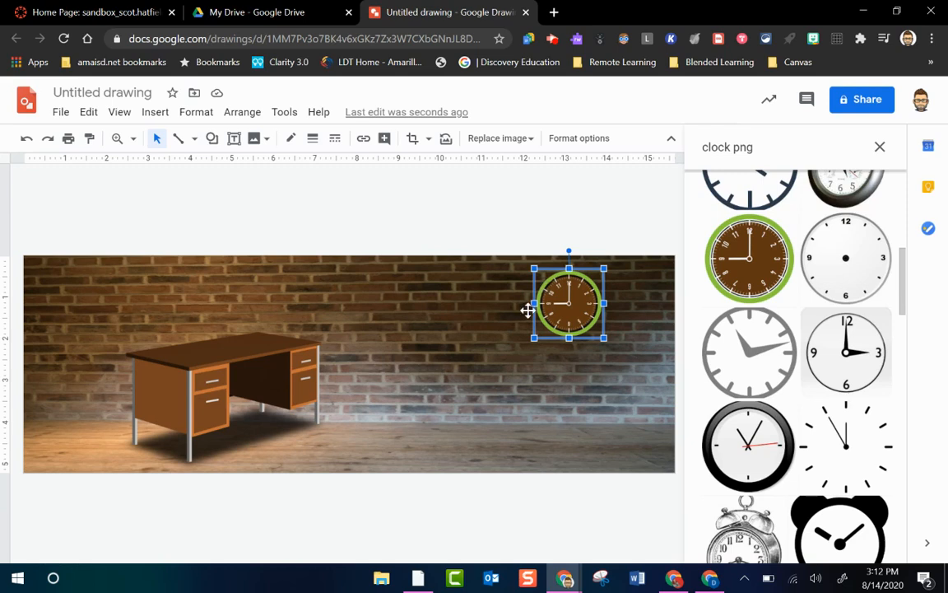
pyautogui.moveTo(487, 250)
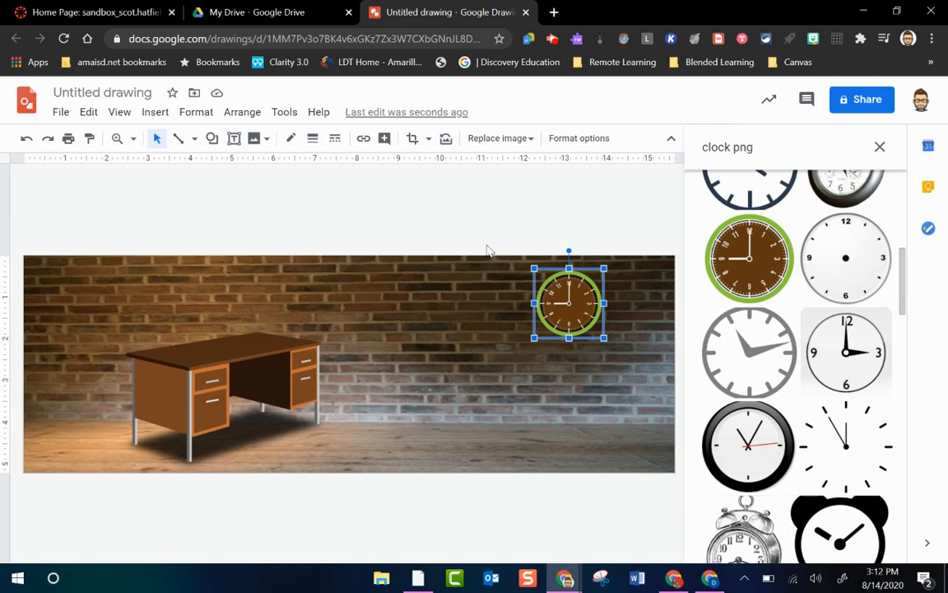
pyautogui.moveTo(523, 227)
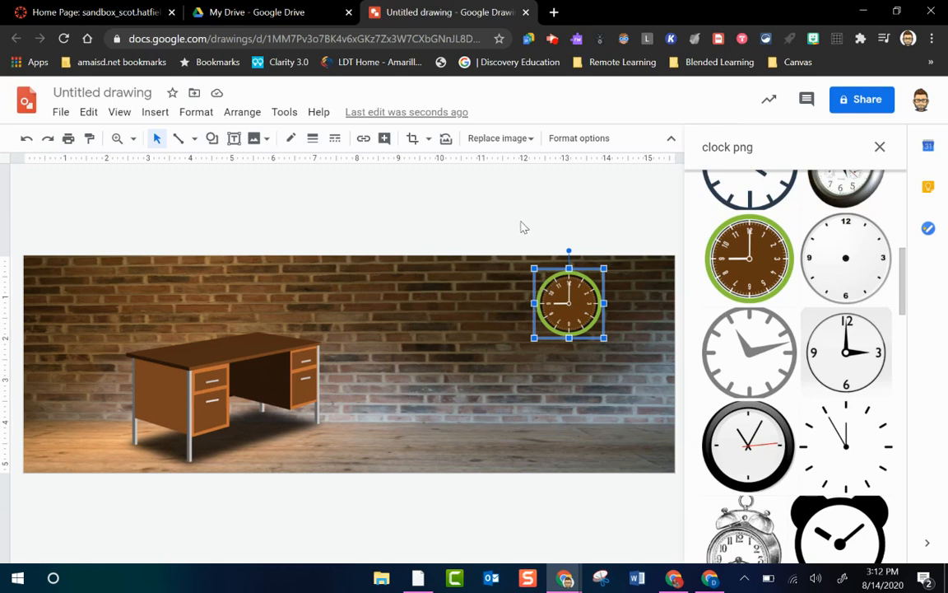
pyautogui.moveTo(744, 83)
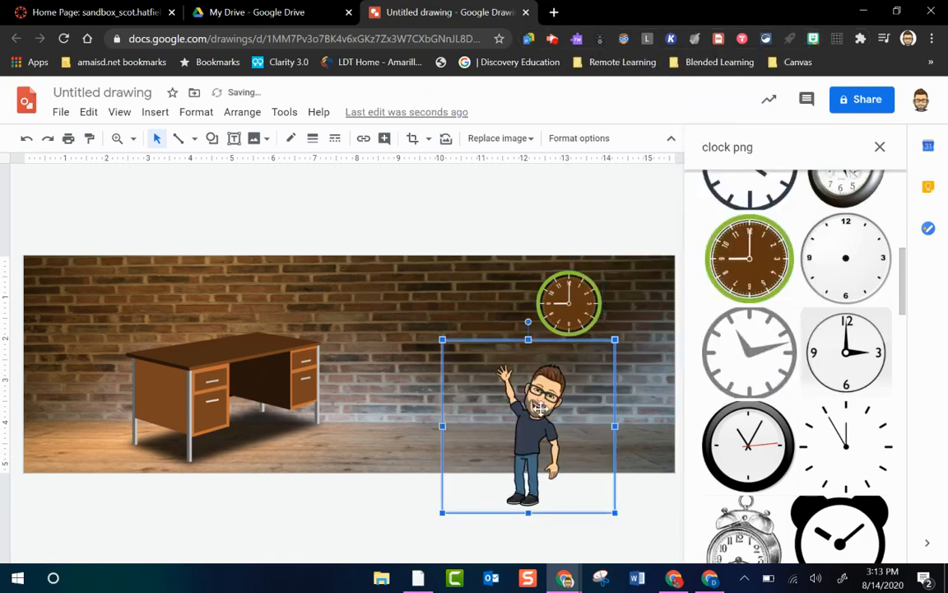
# Drag the waving avatar left so it stands between the desk and the clock
pyautogui.moveTo(527, 425); pyautogui.dragTo(435, 371)
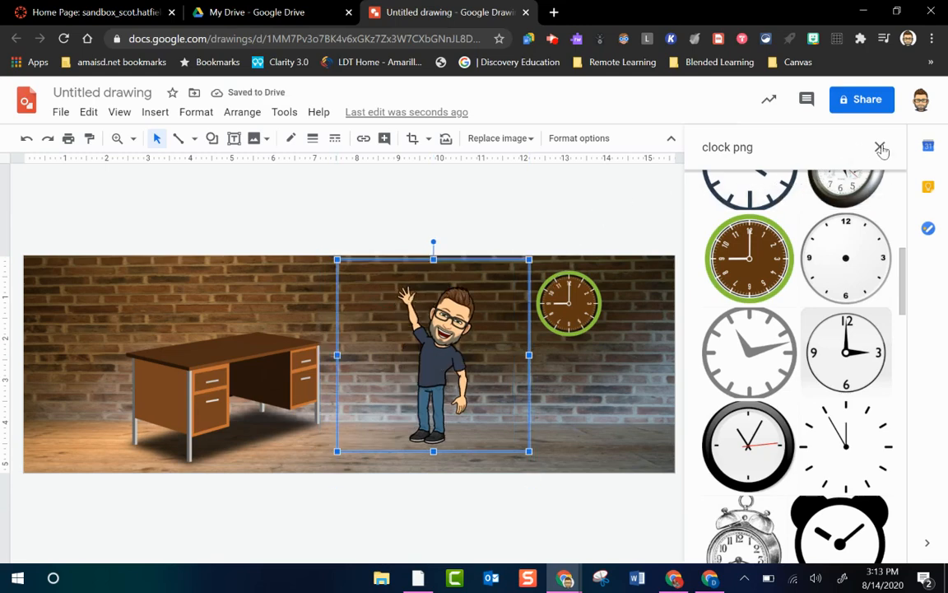
# Close the Explore image search panel to reveal the full banner
pyautogui.click(883, 149)
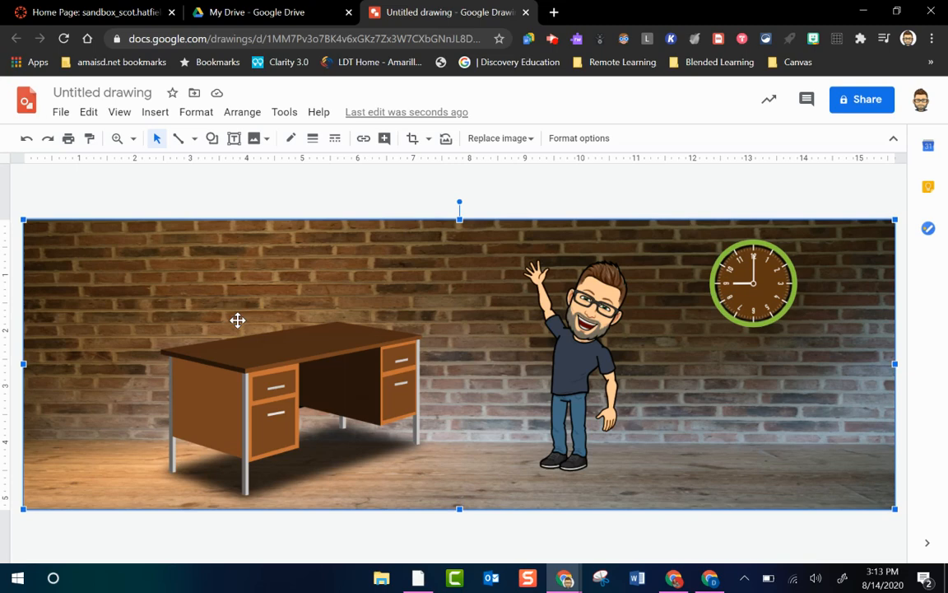
pyautogui.moveTo(142, 309)
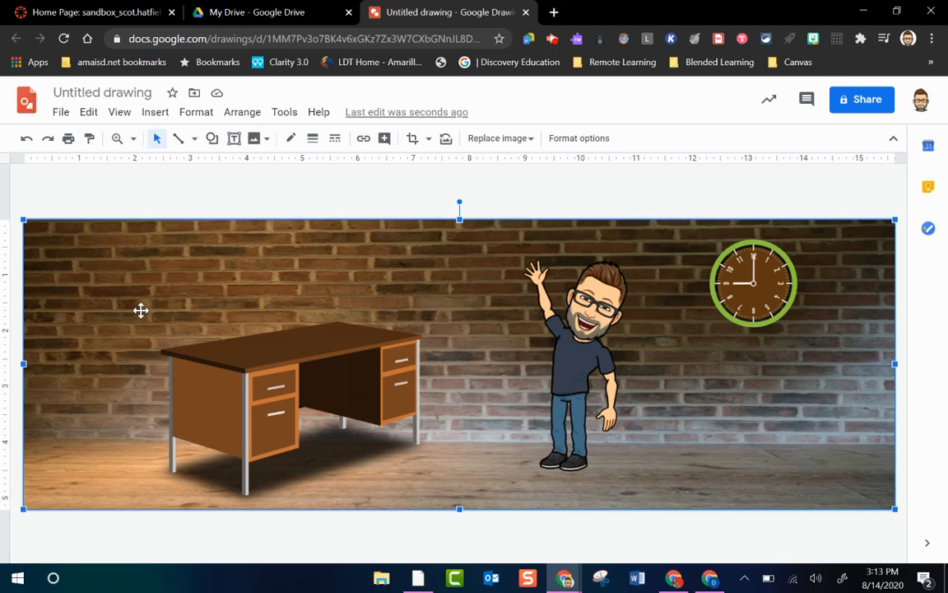
pyautogui.moveTo(59, 112)
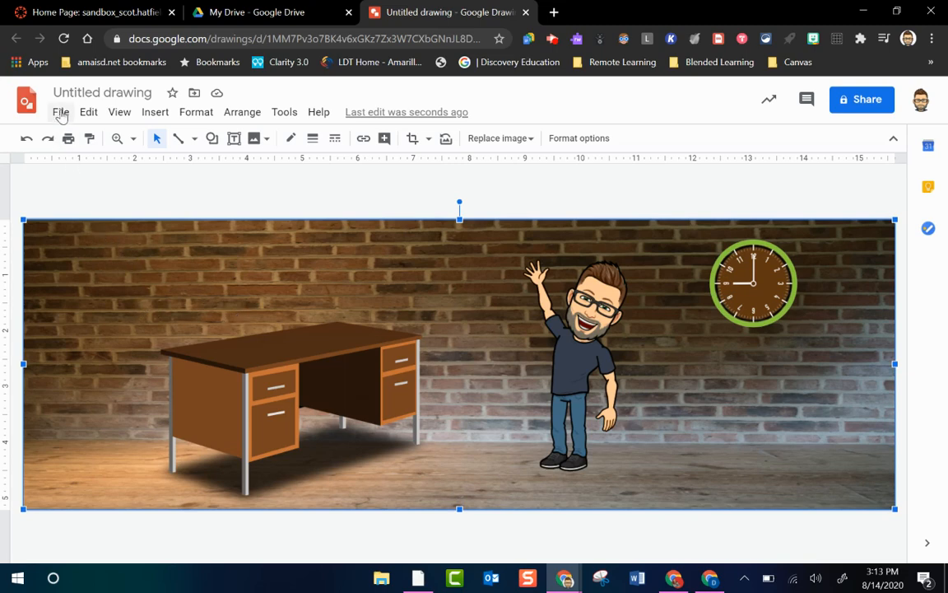
# Download the banner via File > Download as a PNG image (Untitled drawing.png)
pyautogui.click(59, 112)
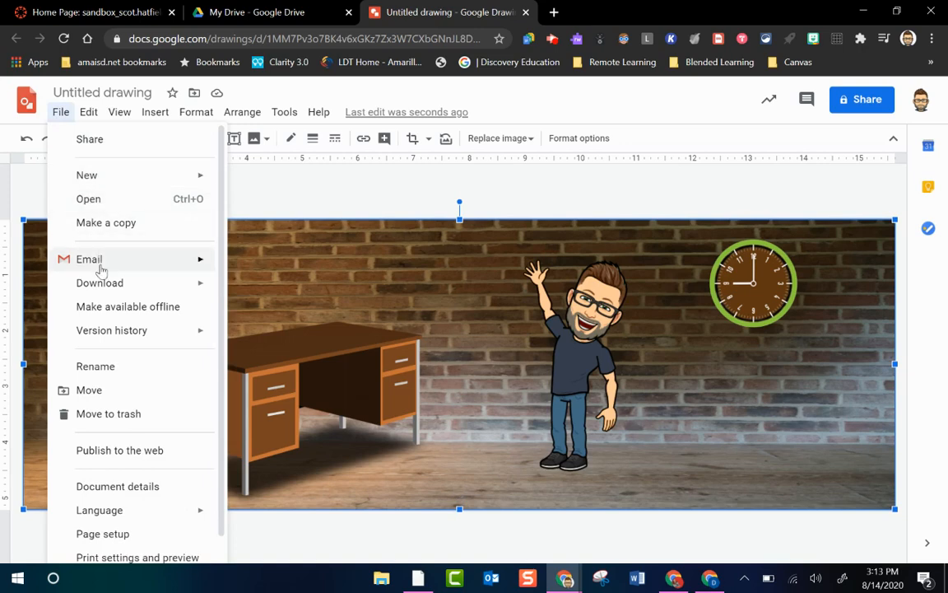
pyautogui.moveTo(224, 290)
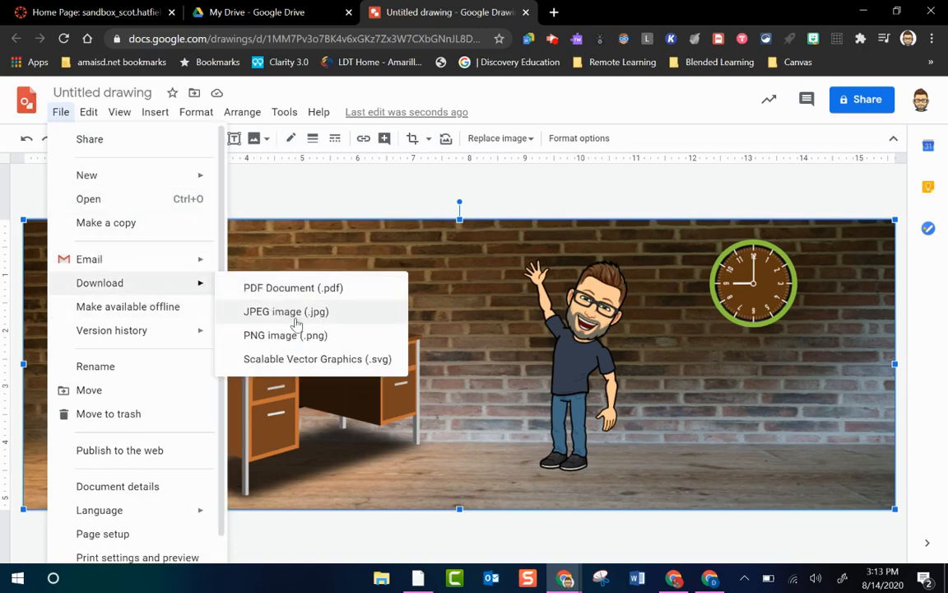
pyautogui.moveTo(286, 336)
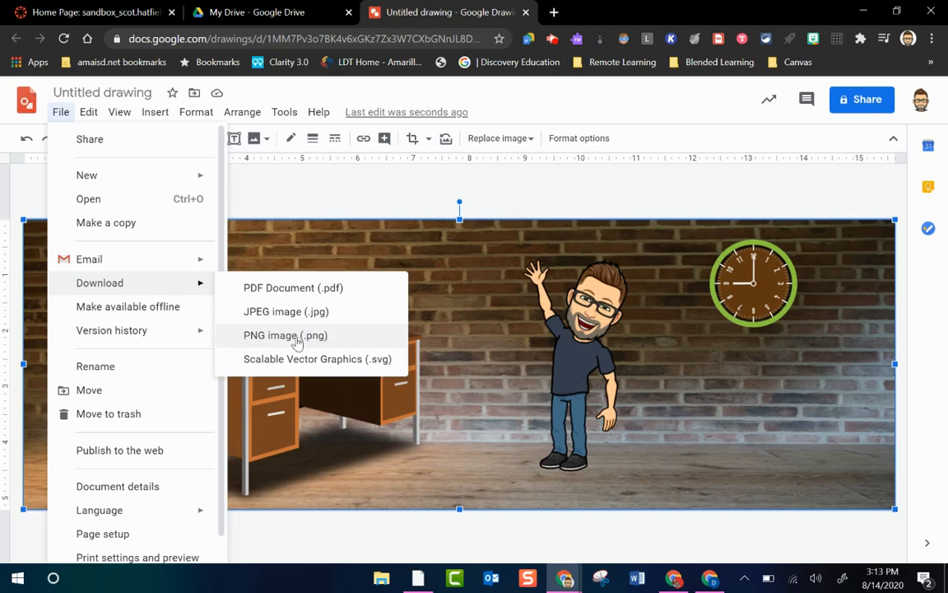
pyautogui.click(287, 336)
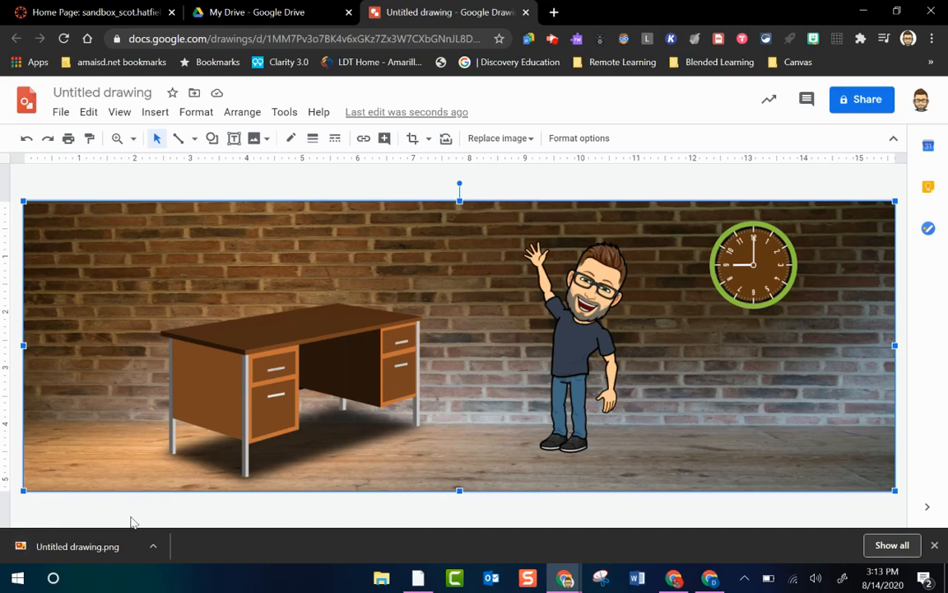
pyautogui.moveTo(99, 224)
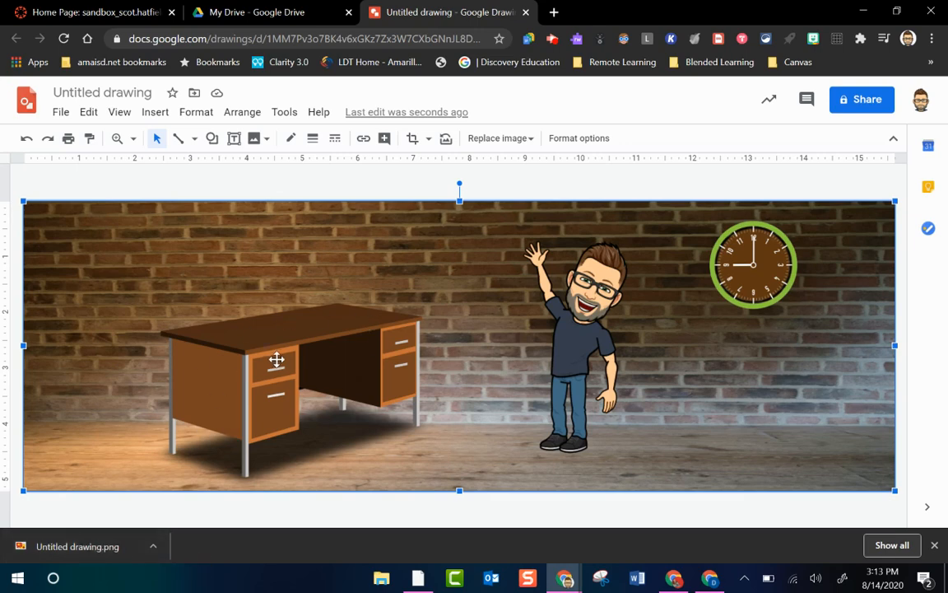
pyautogui.moveTo(206, 298)
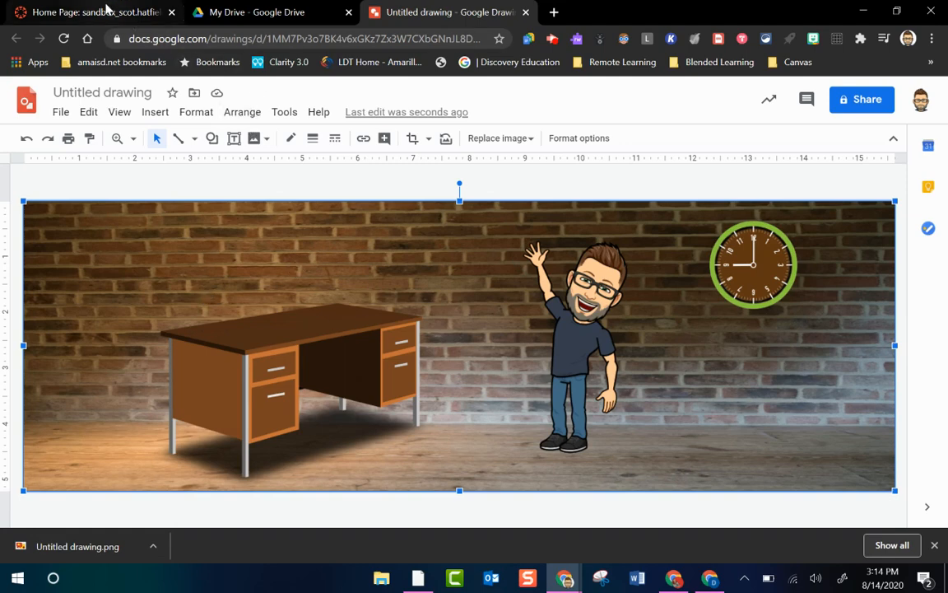
# Return to the Canvas course Home Page and open it in the editor
pyautogui.click(90, 11)
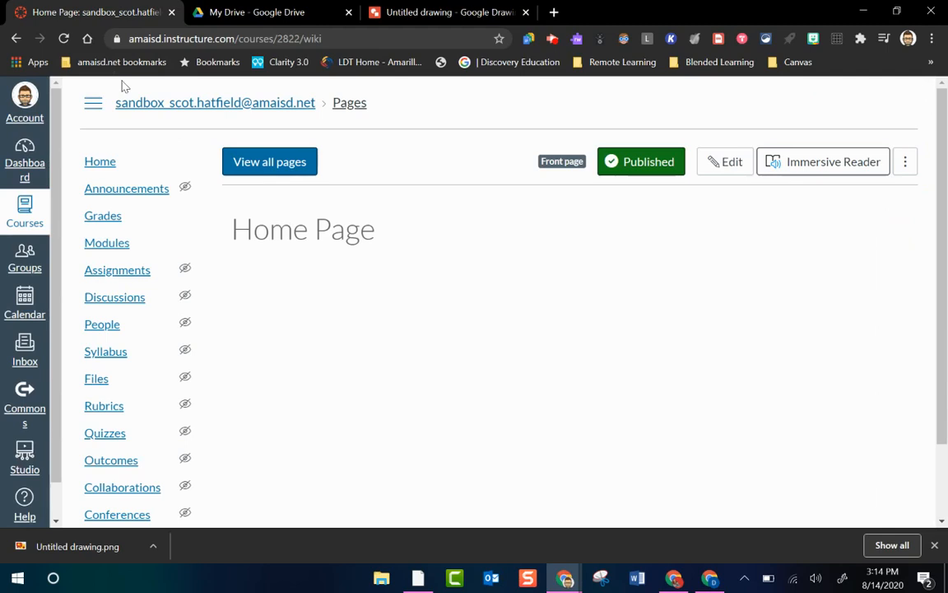
pyautogui.moveTo(451, 285)
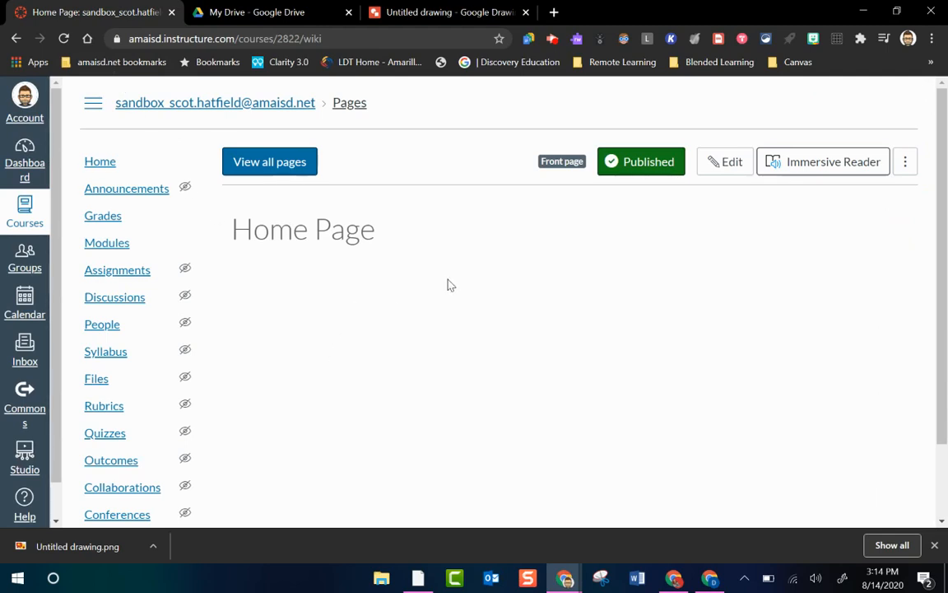
pyautogui.moveTo(541, 346)
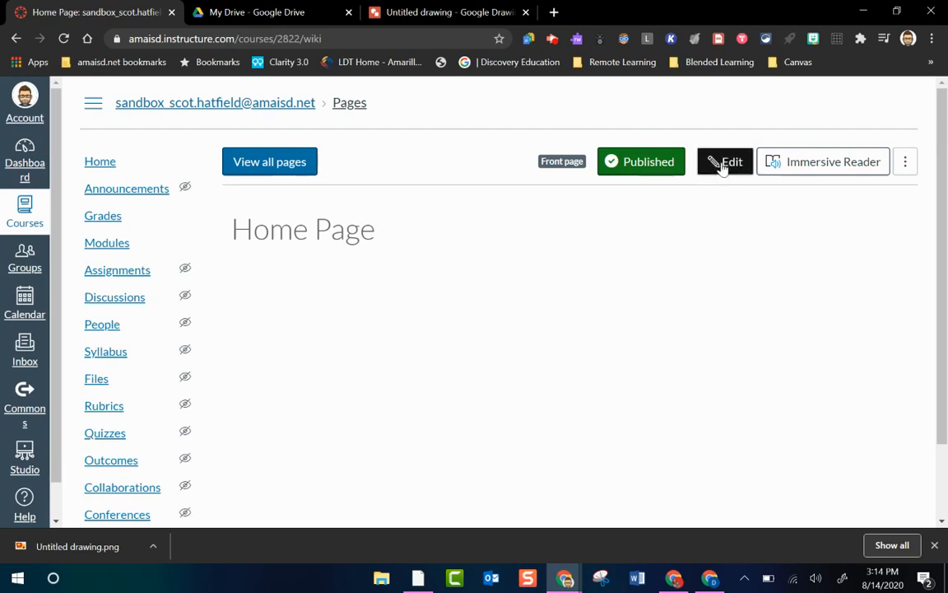
pyautogui.click(725, 162)
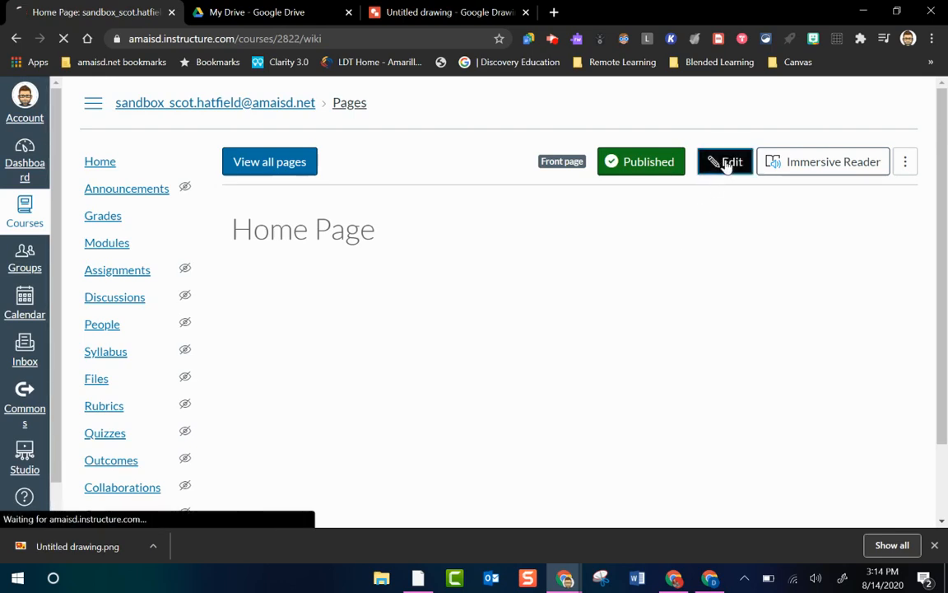
pyautogui.click(725, 162)
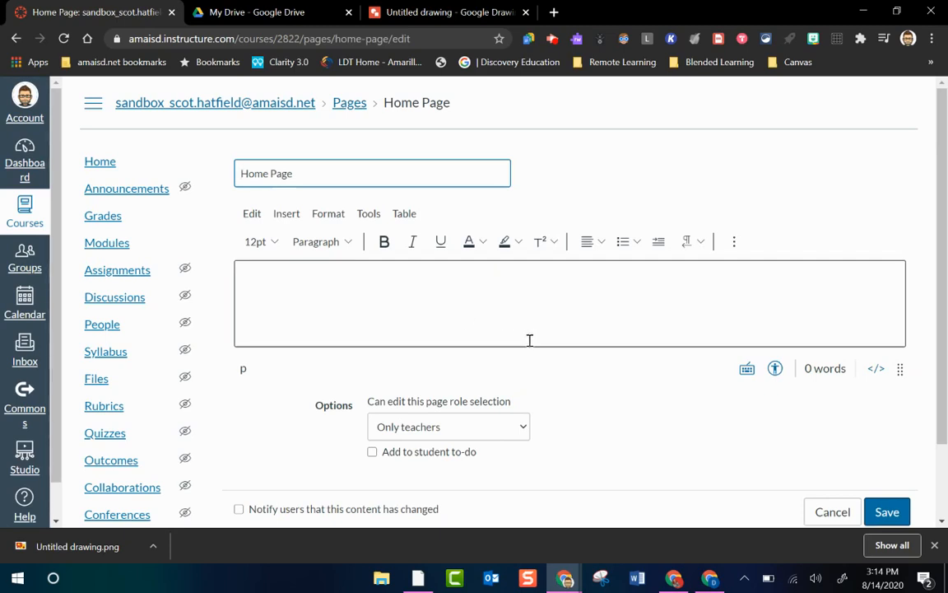
pyautogui.moveTo(677, 339)
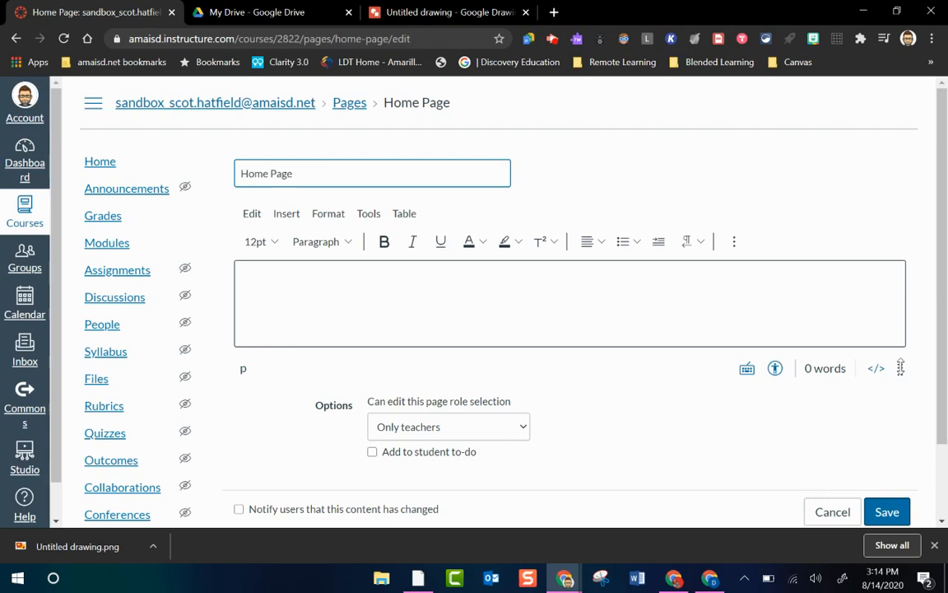
pyautogui.scroll(-3)
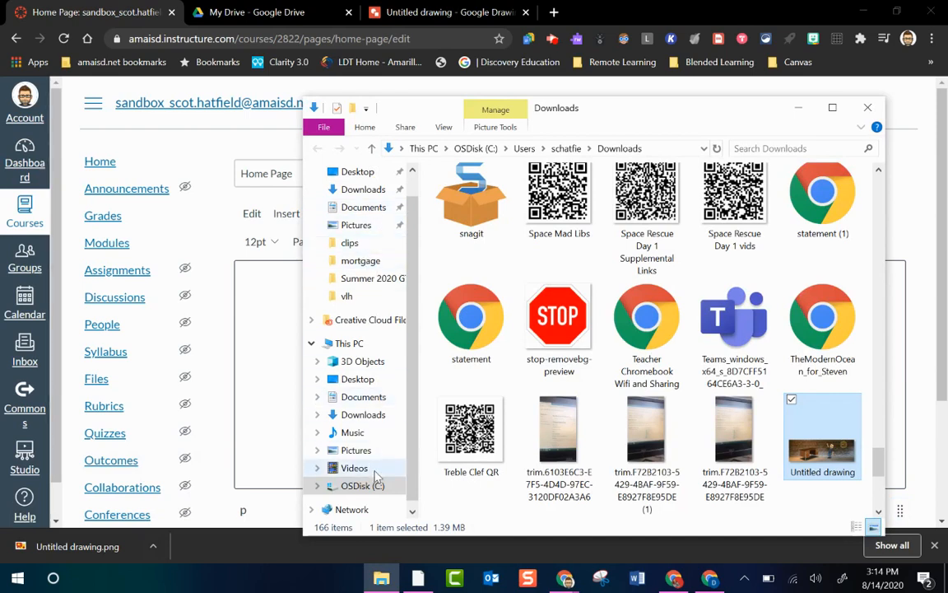
pyautogui.moveTo(514, 428)
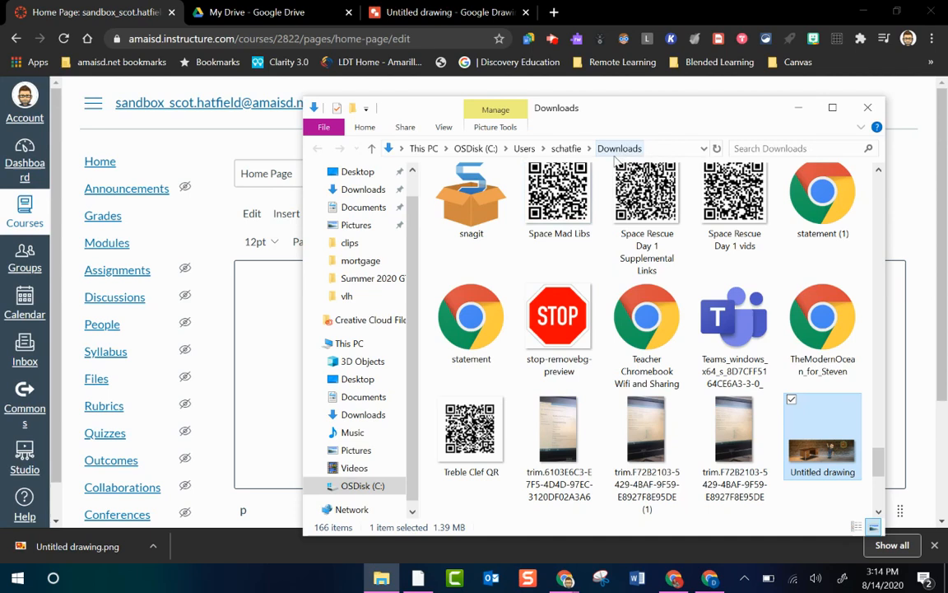
pyautogui.moveTo(622, 158)
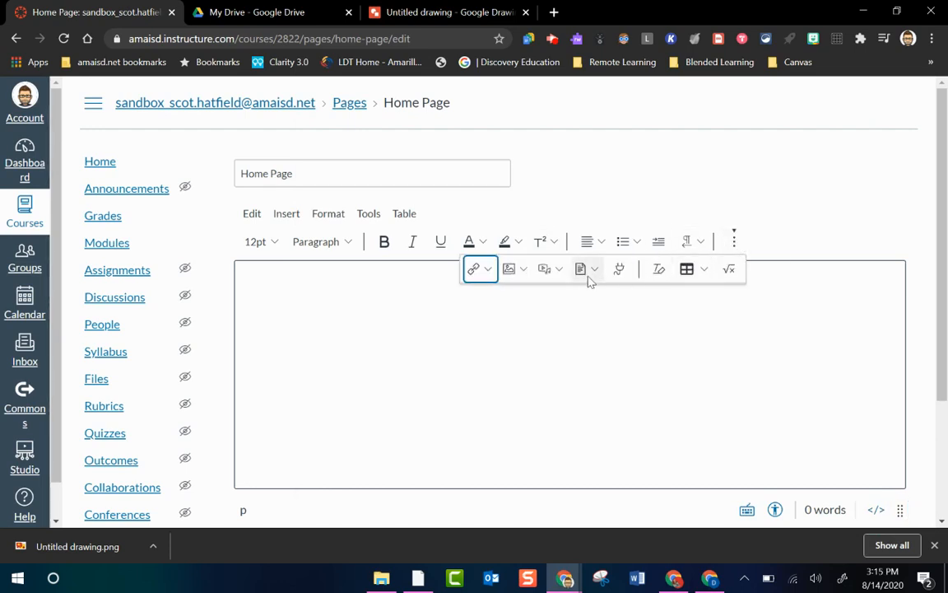
pyautogui.moveTo(509, 269)
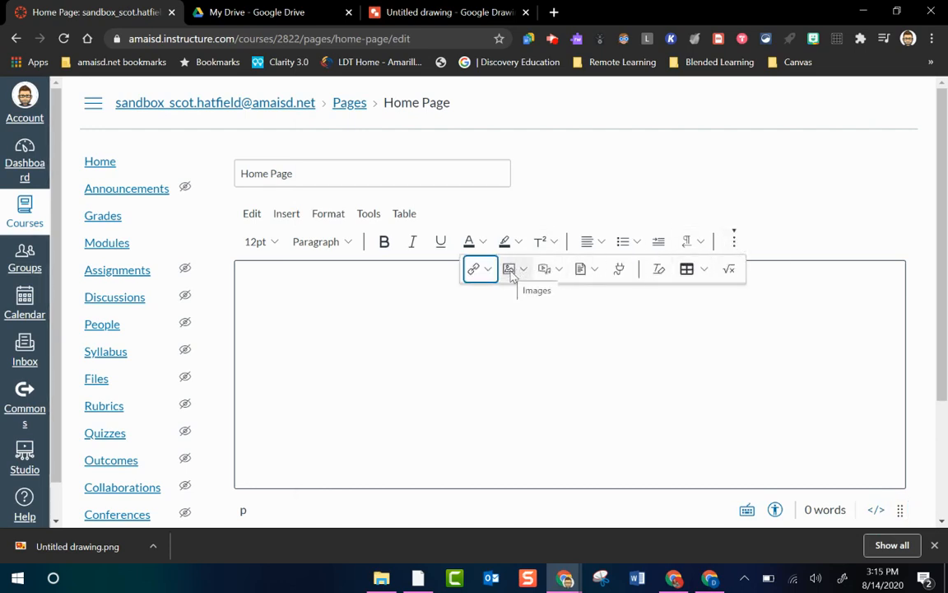
# Upload Untitled drawing.png from Downloads as an image at the top of the Home Page
pyautogui.click(523, 270)
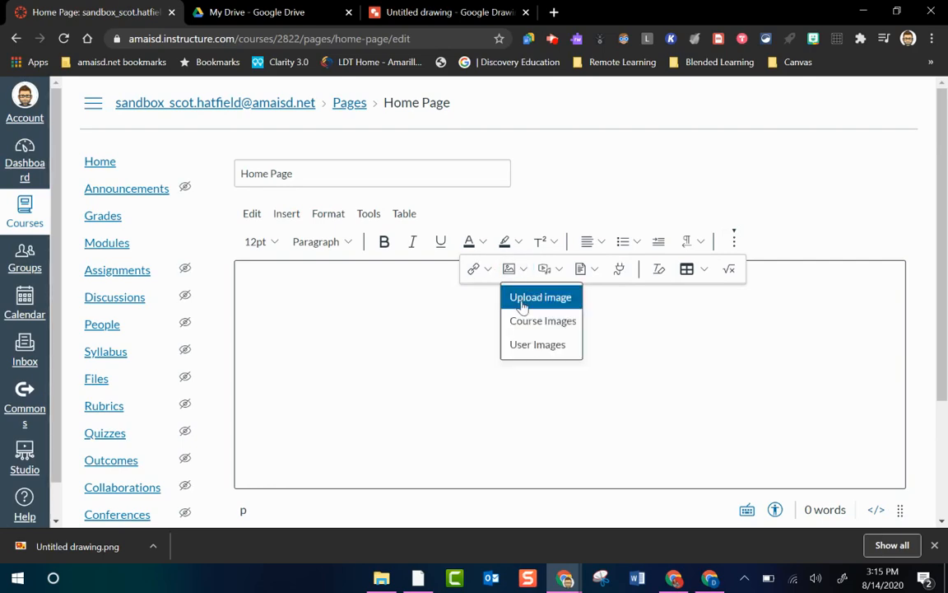
pyautogui.click(540, 297)
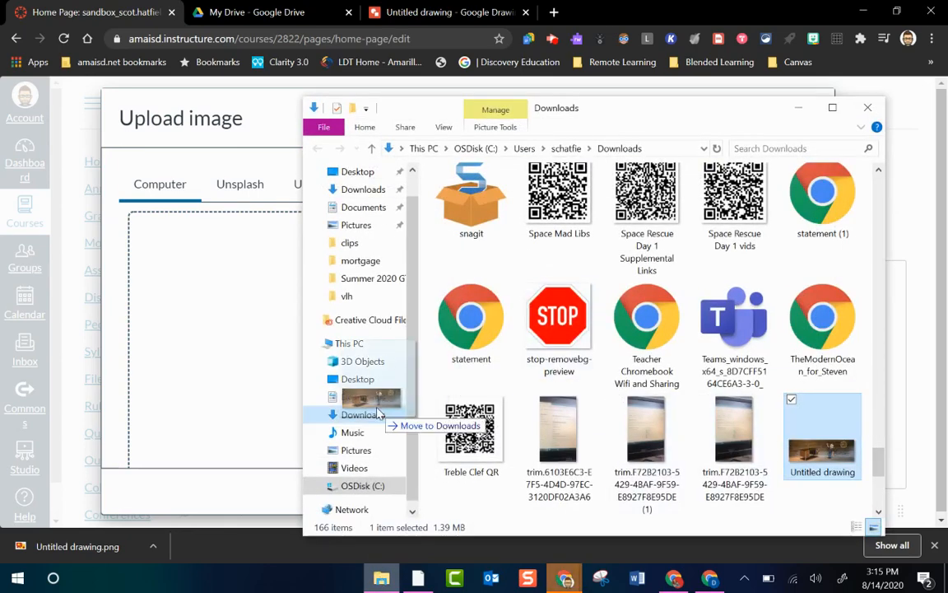
pyautogui.doubleClick(823, 425)
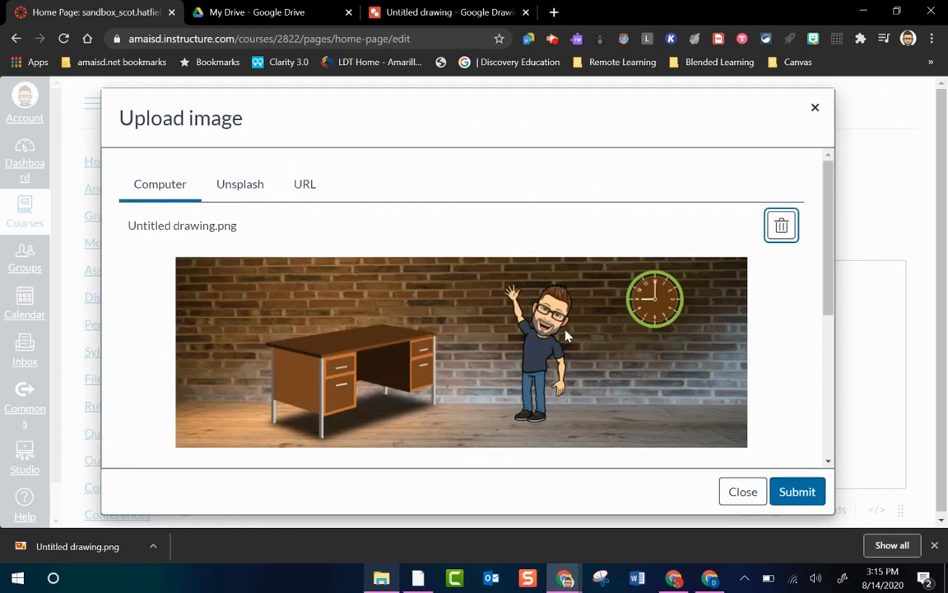
pyautogui.moveTo(738, 458)
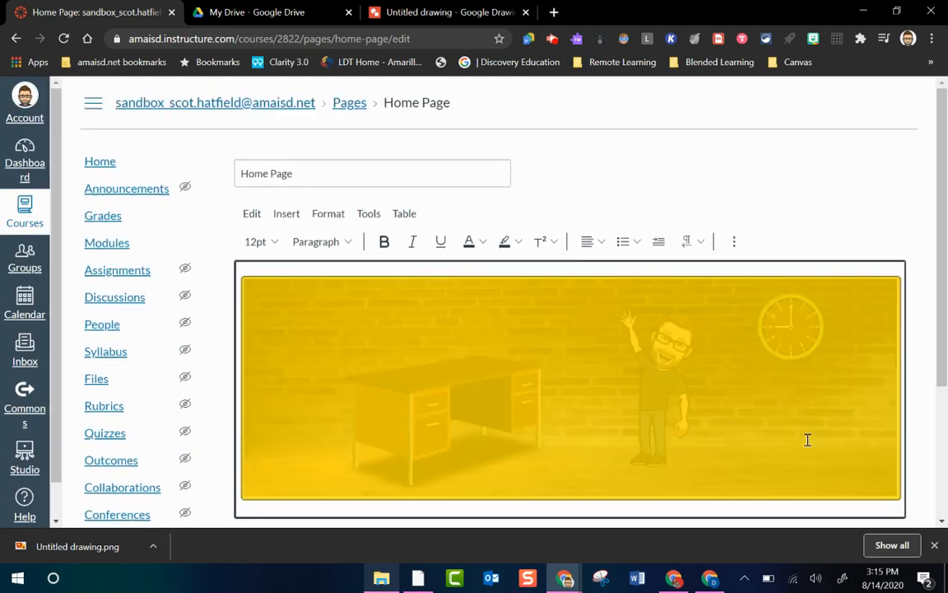
pyautogui.scroll(-3)
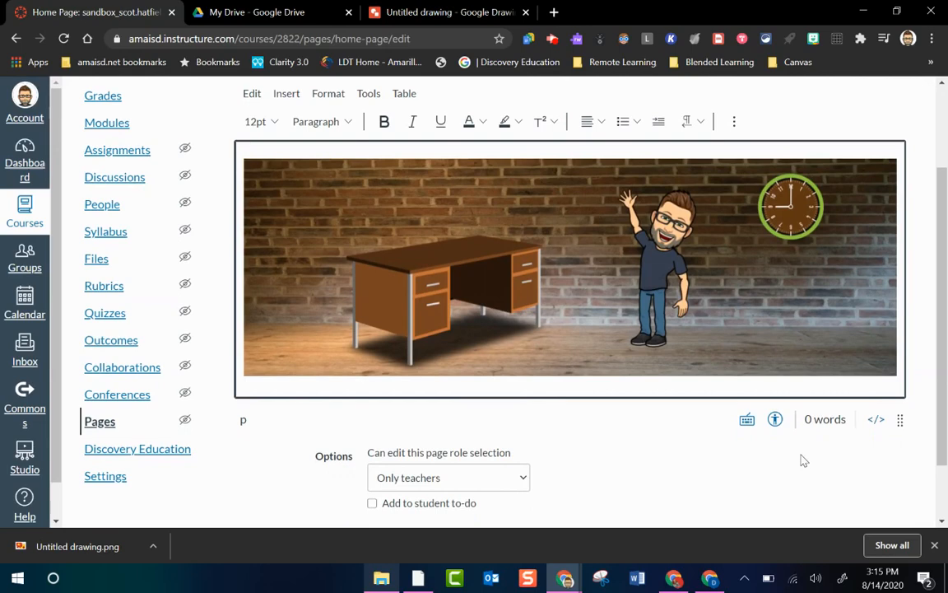
# Add centred lines 'Mr. Hatfield', 'Science' and '4th Grade' below the banner
pyautogui.scroll(-3)
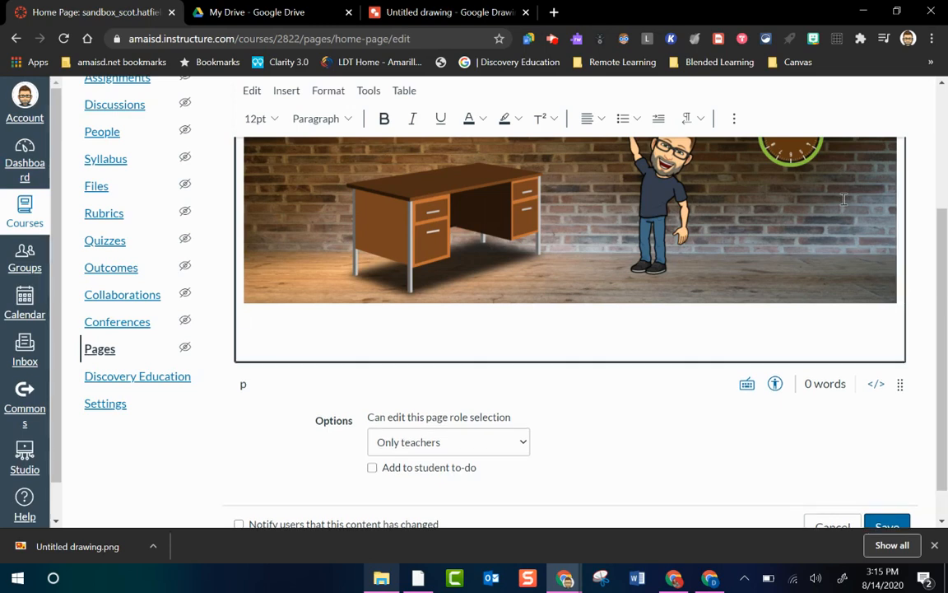
pyautogui.click(586, 118)
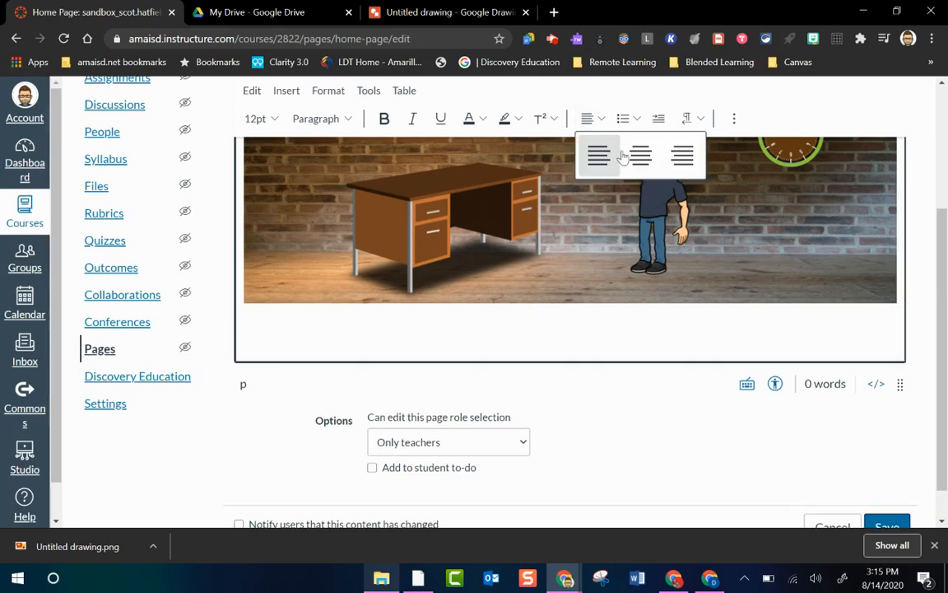
pyautogui.write('M')
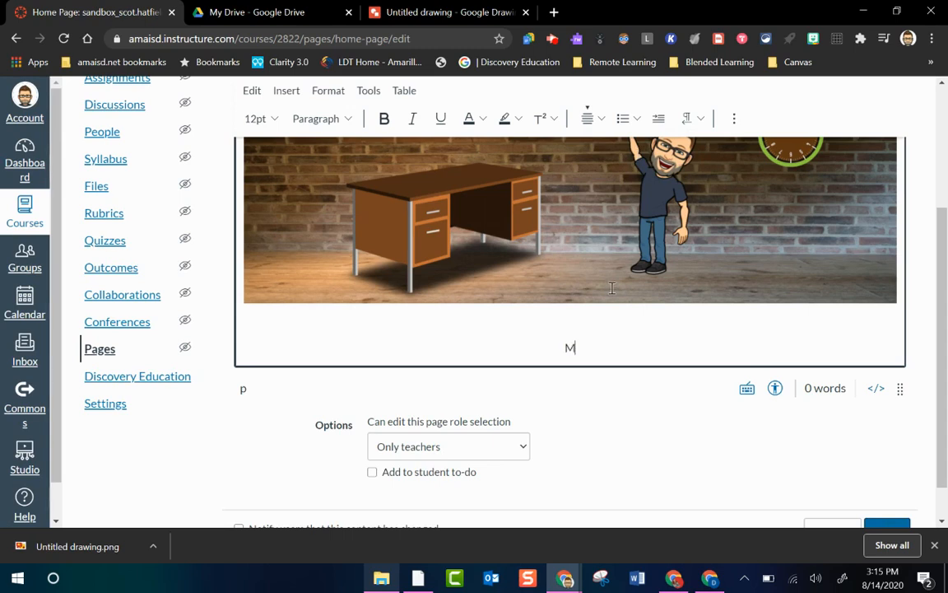
pyautogui.write('r. Hatfield')
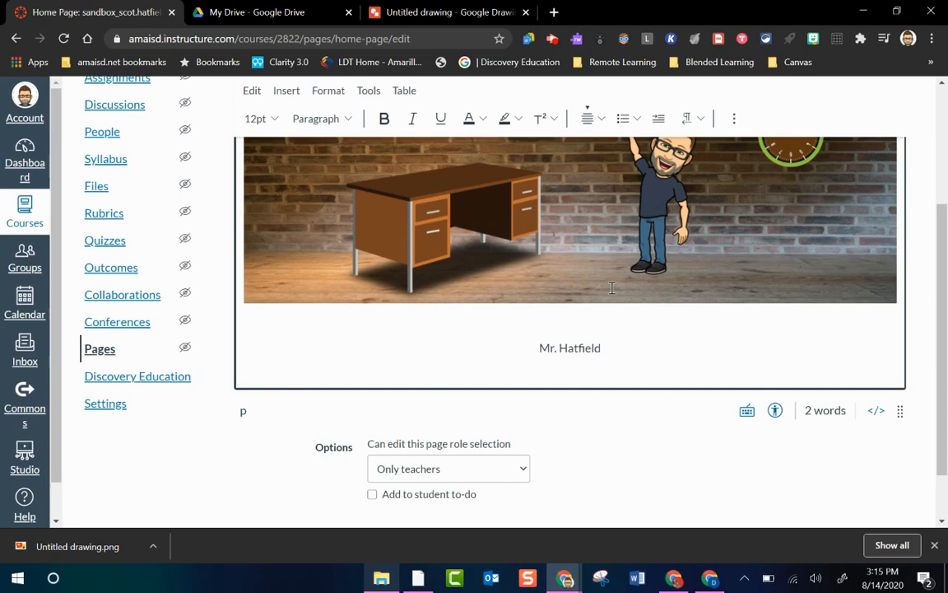
pyautogui.write('Sci')
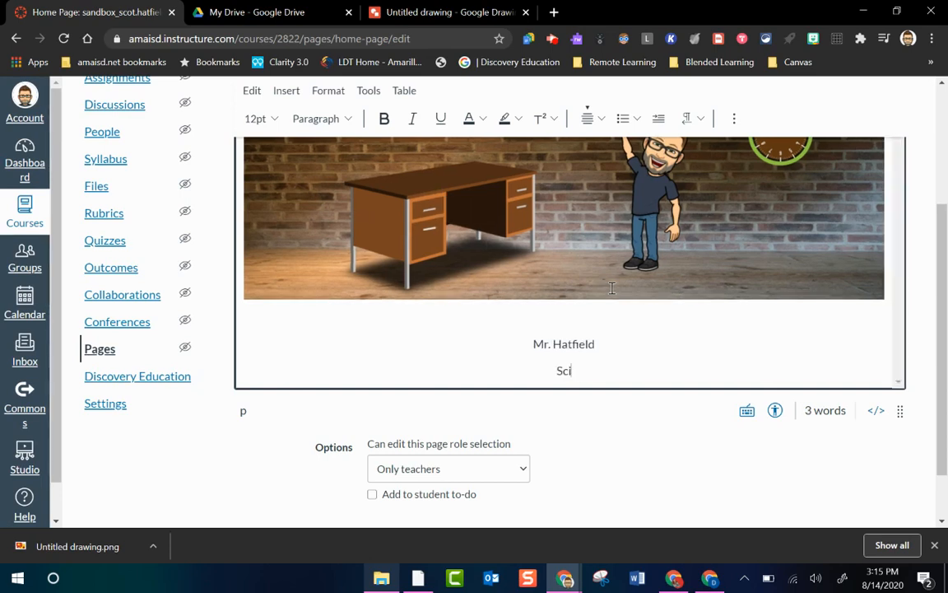
pyautogui.write('ence')
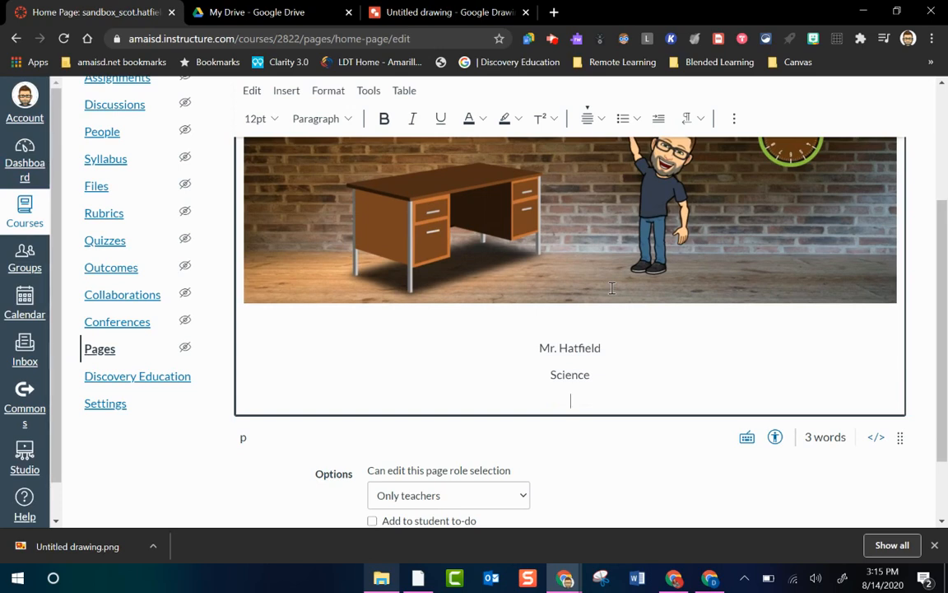
pyautogui.write('4th Grad')
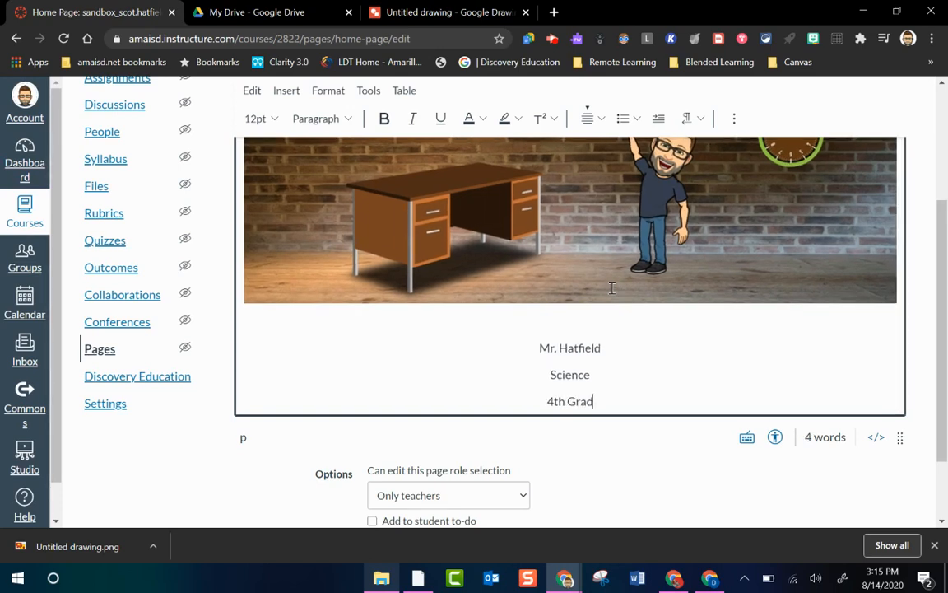
pyautogui.write('e')
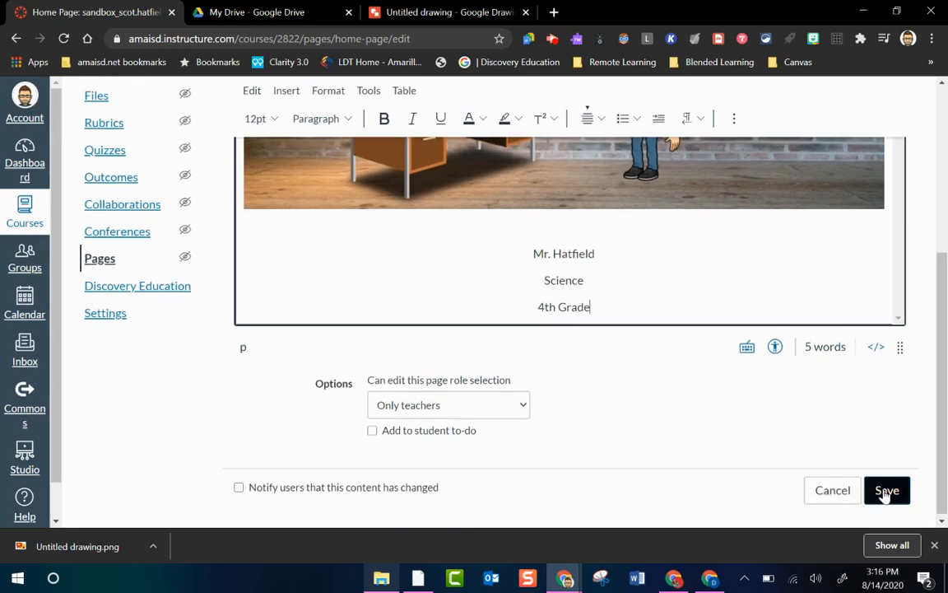
# Save the Home Page so it publishes with the banner and centred text
pyautogui.click(886, 491)
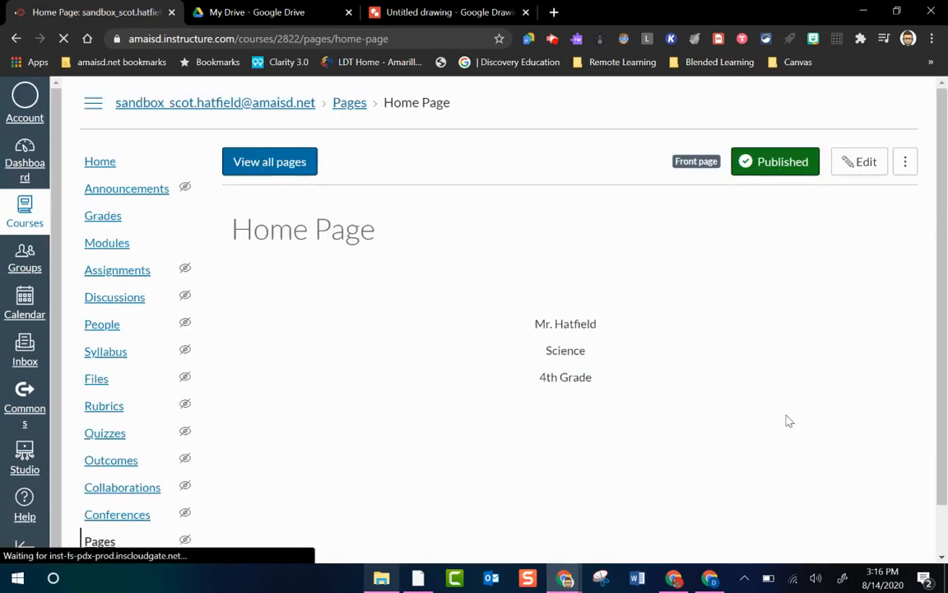